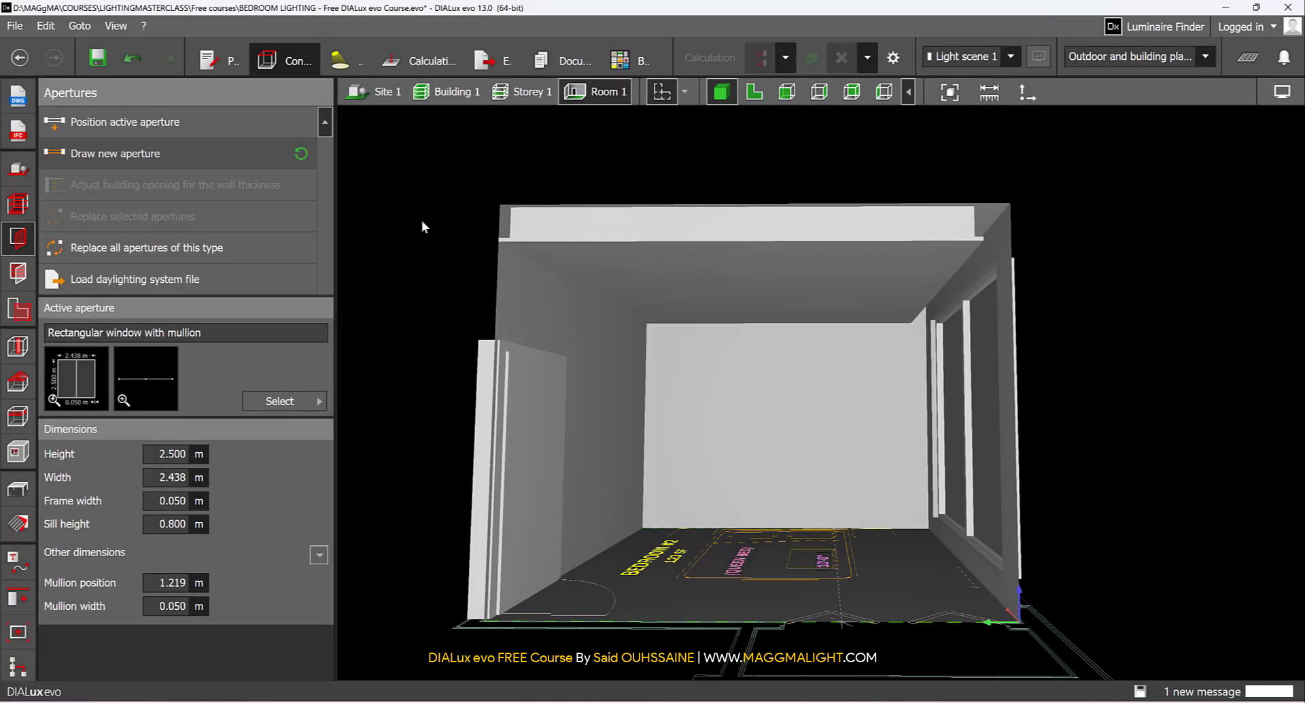
mouse_move(418, 209)
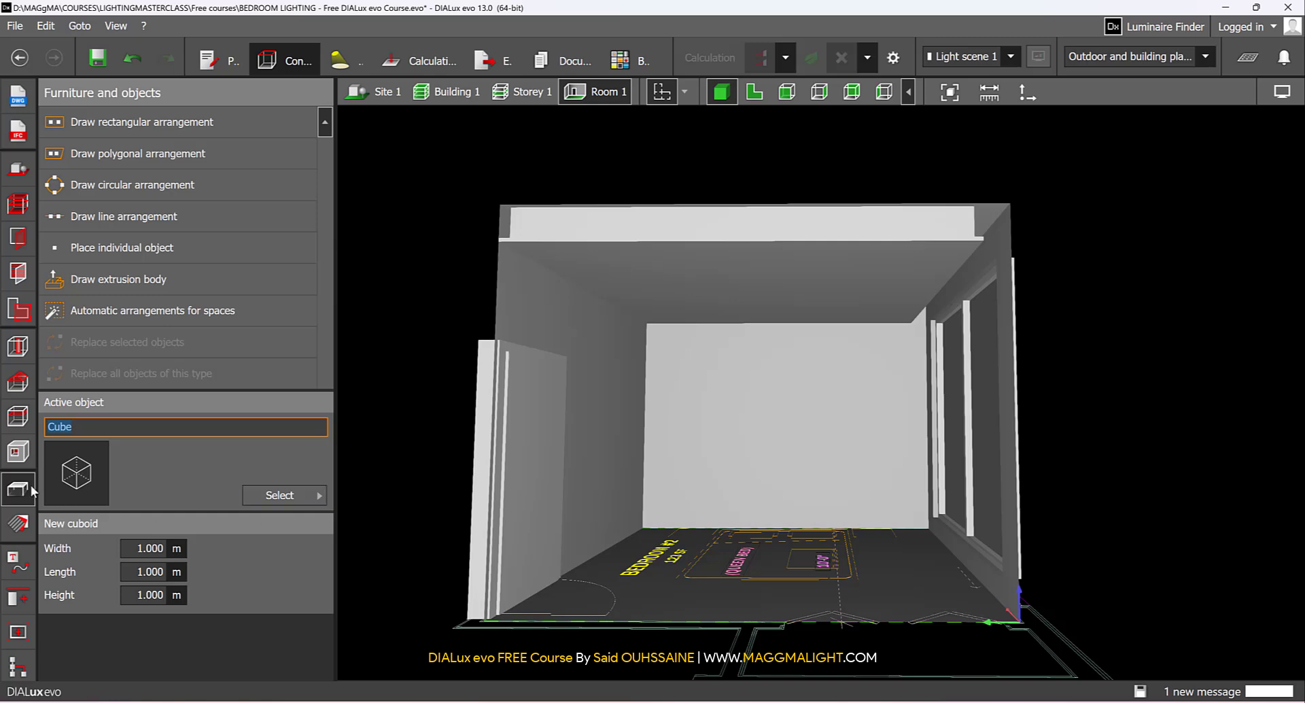
Switch to the Furniture and objects tools, with a 1 m cube as the default object.
left_click(279, 495)
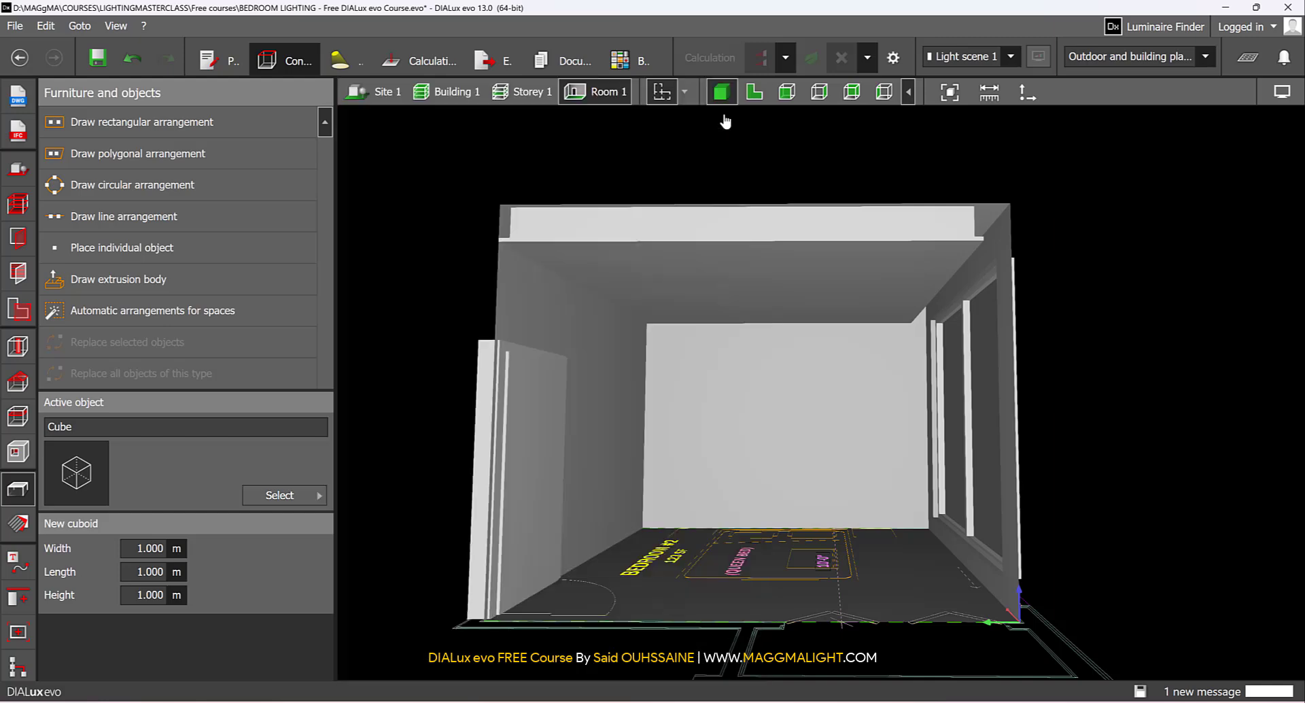
Make bed1 broad from Home furniture > Beds the active object.
left_click(279, 495)
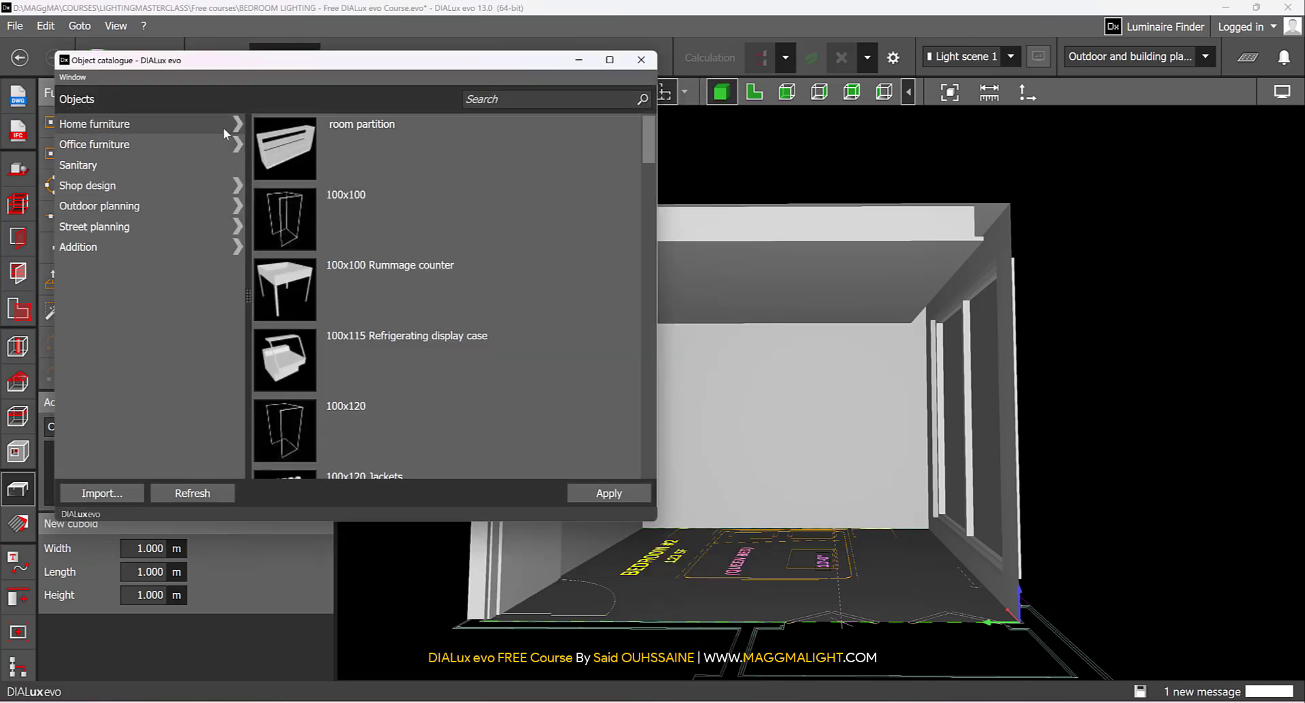
left_click(95, 123)
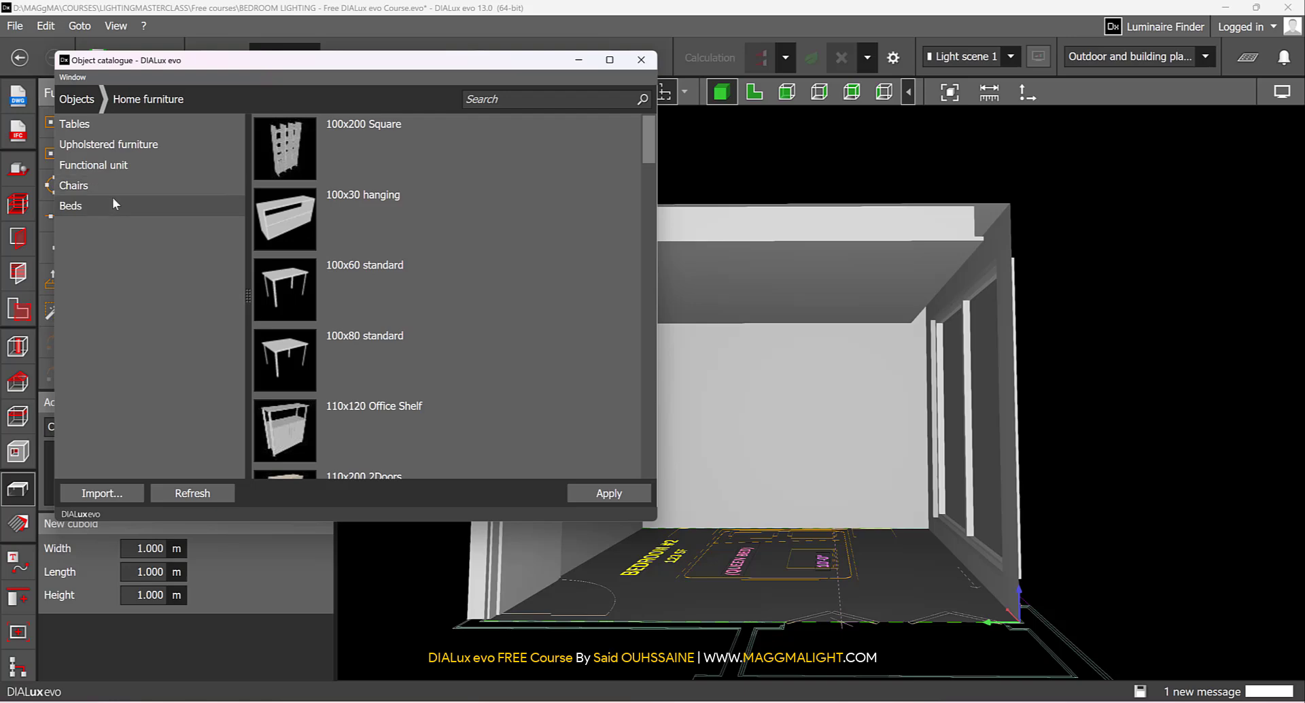
left_click(70, 206)
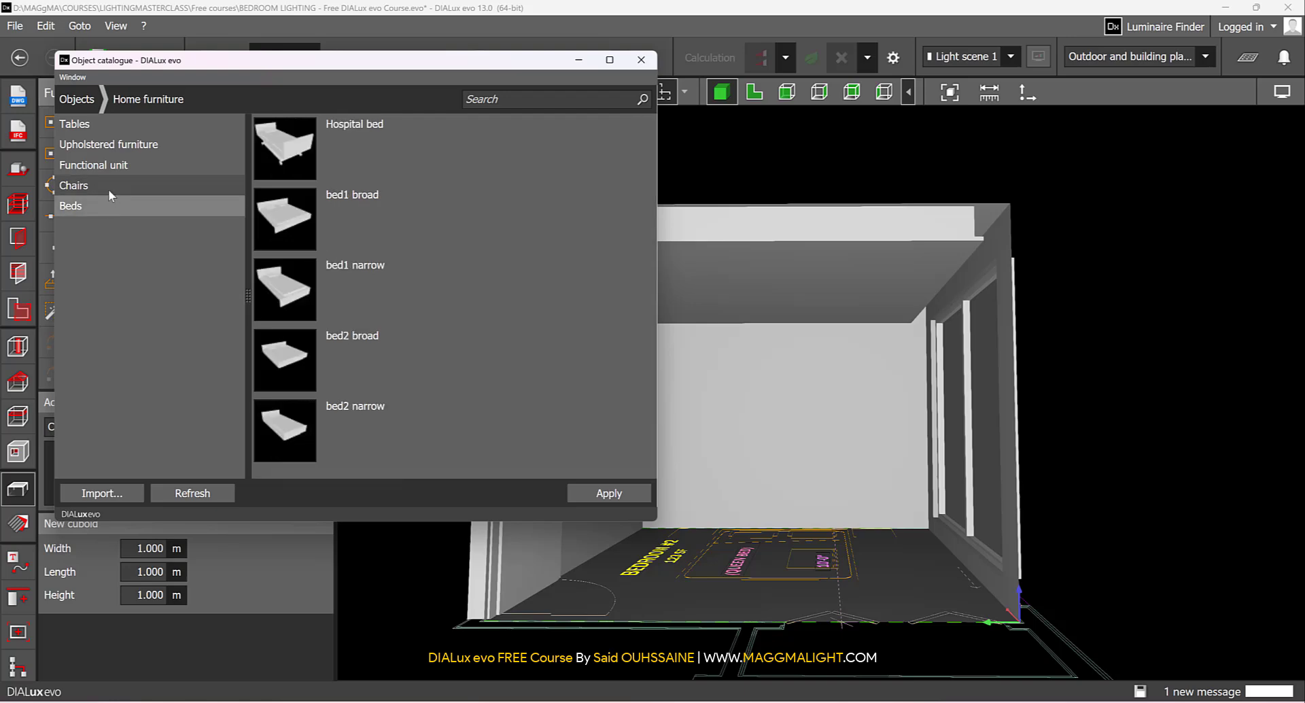
left_click(608, 493)
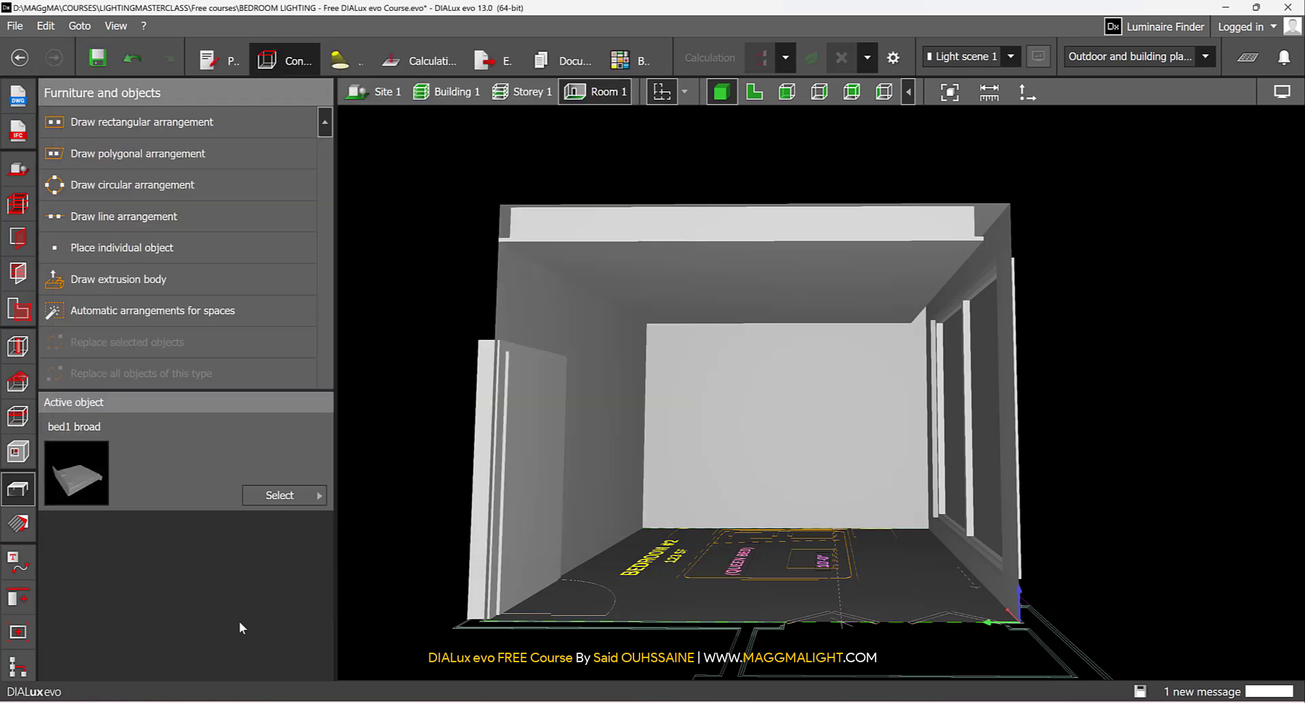
left_click(753, 92)
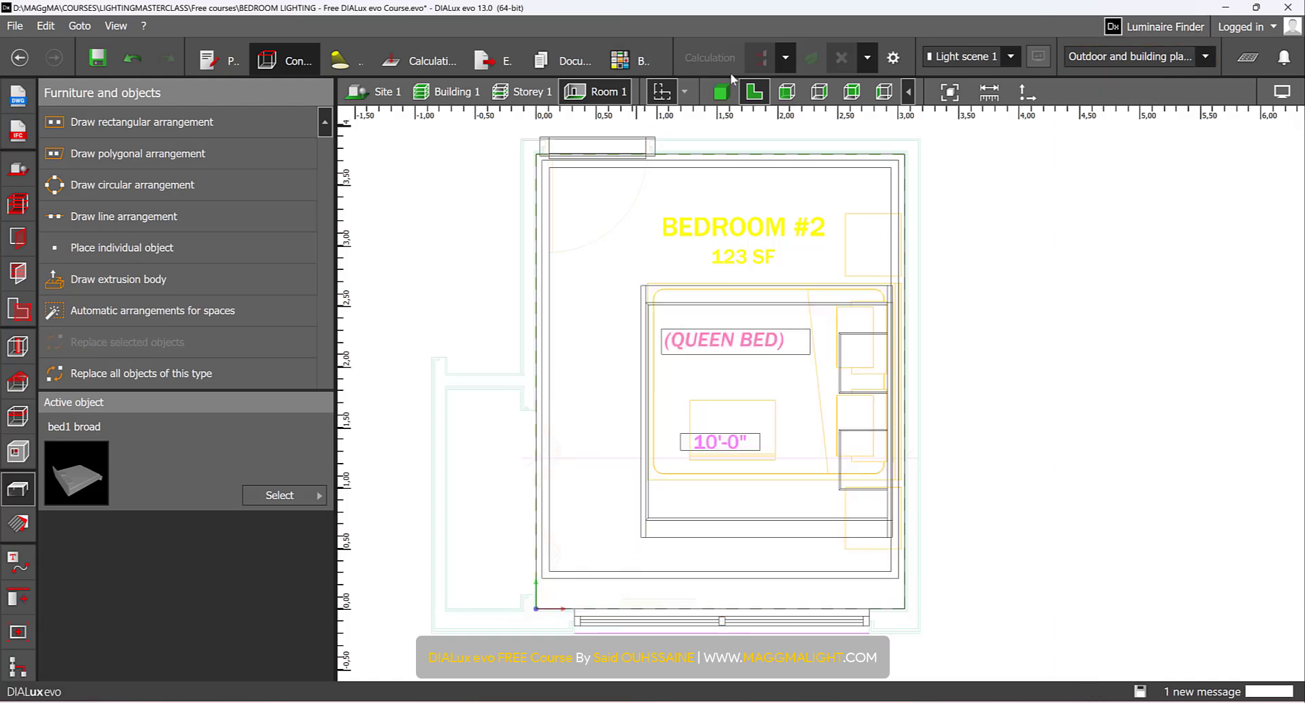
left_click(720, 92)
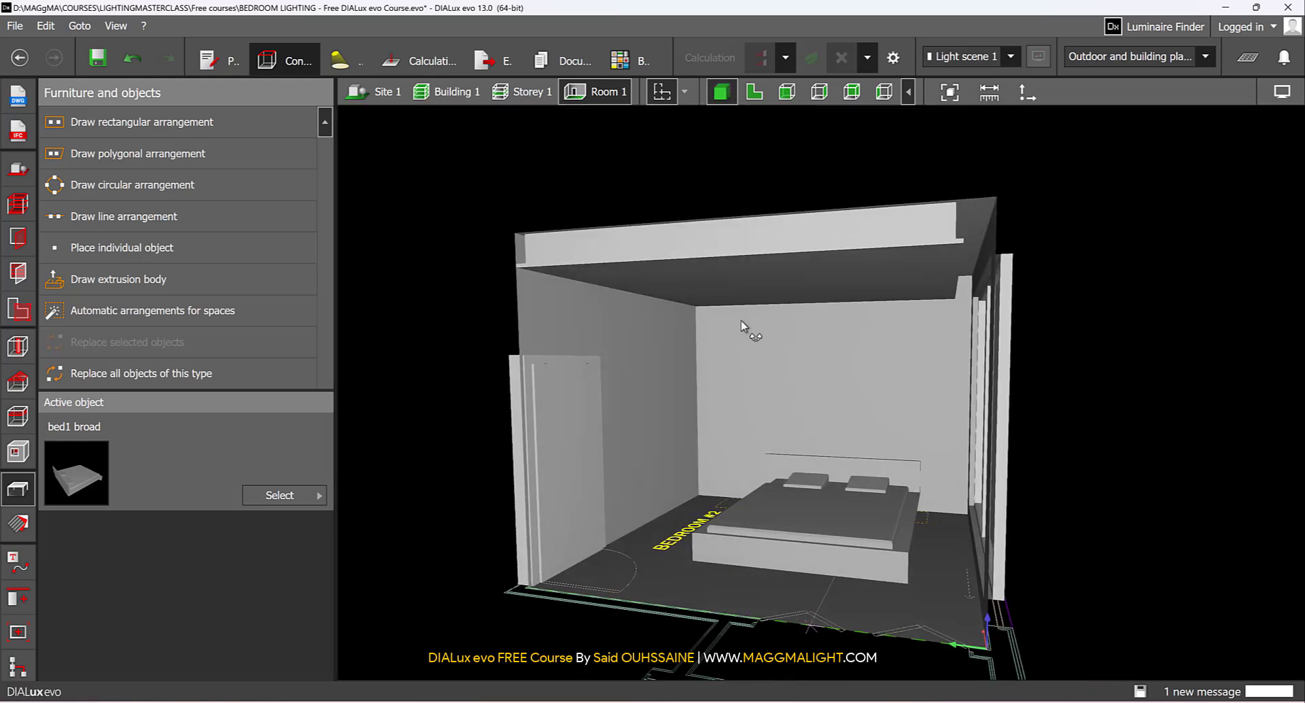
left_click(799, 500)
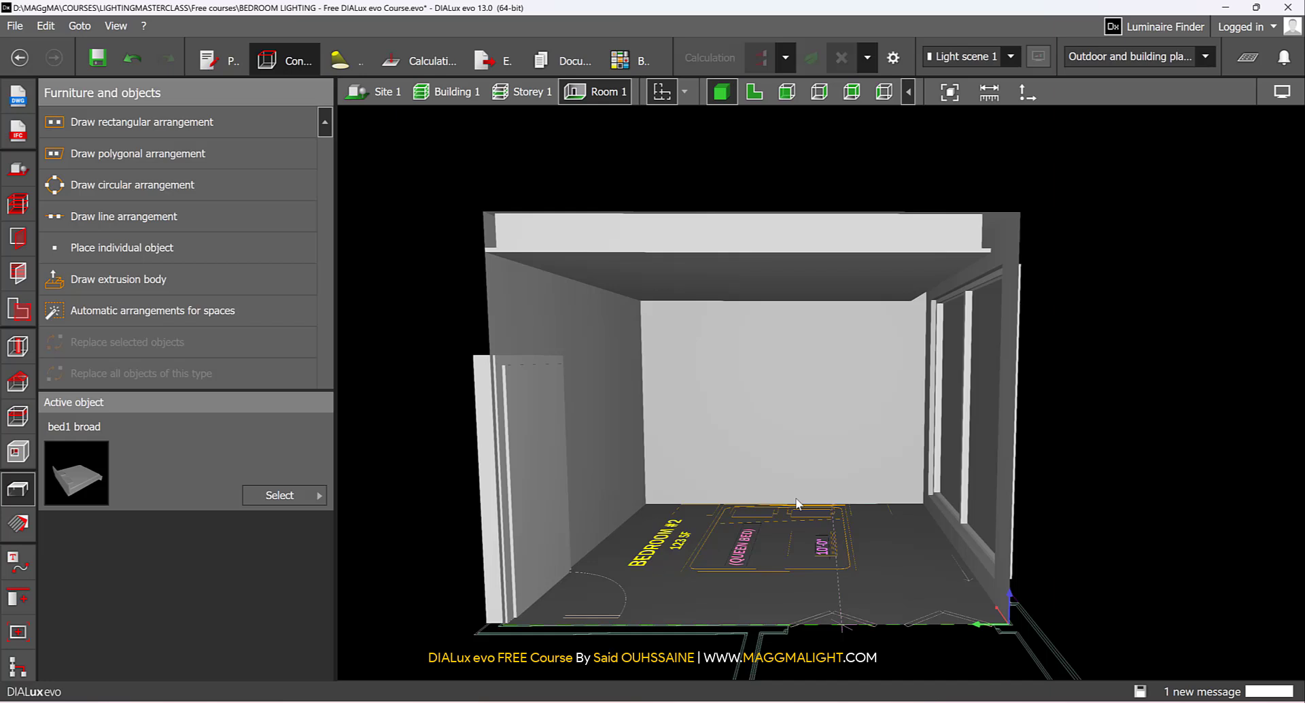
mouse_move(419, 444)
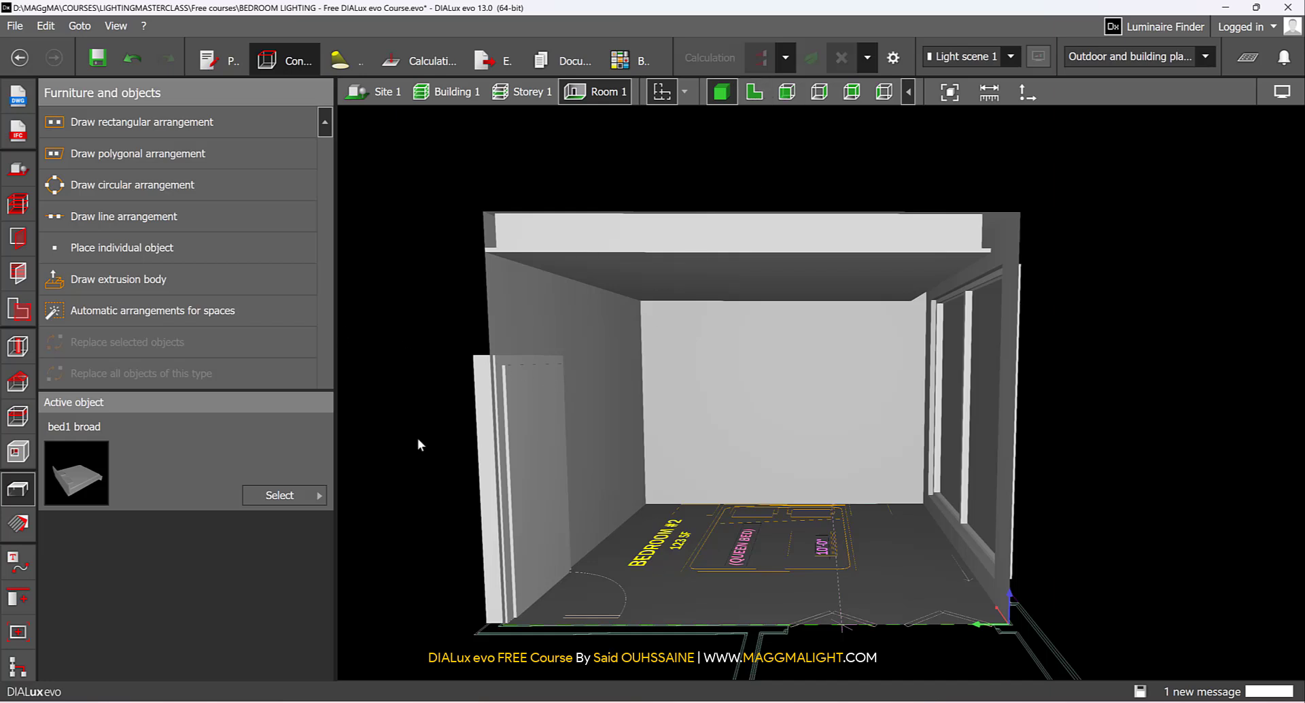
Look through the File > Import options, then open the objects library panel.
left_click(14, 26)
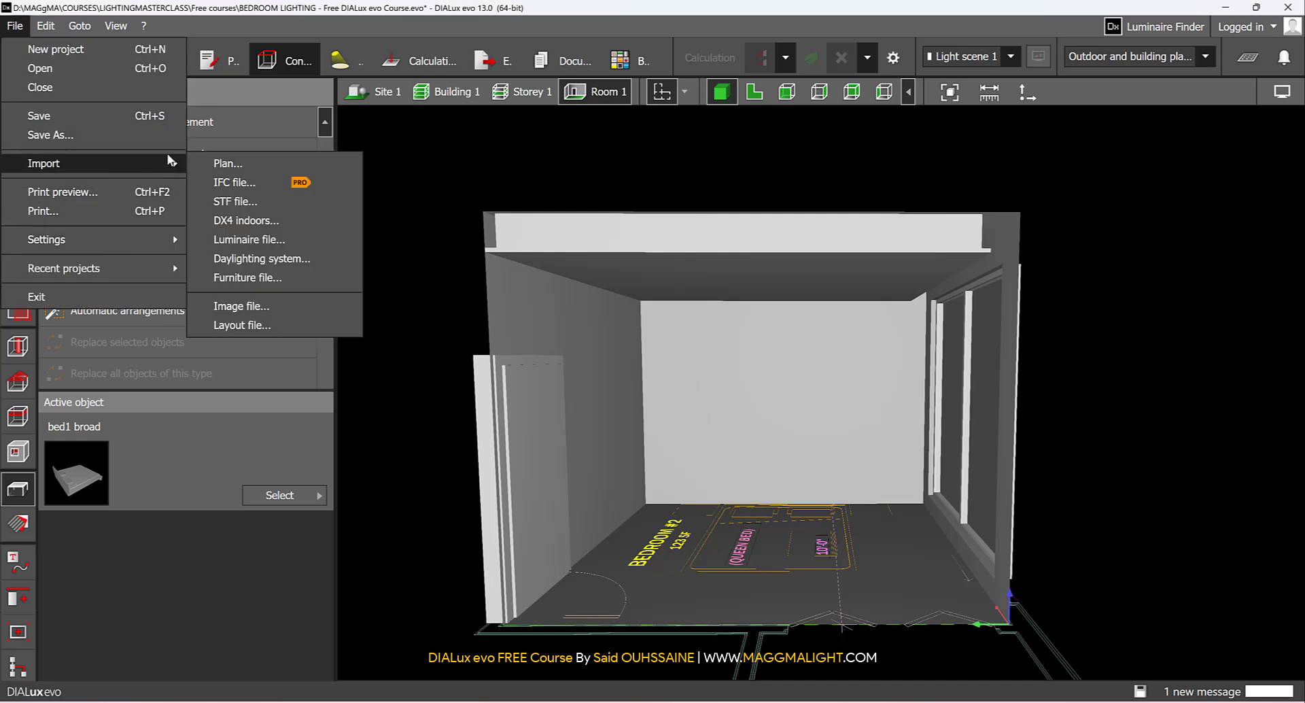
mouse_move(248, 278)
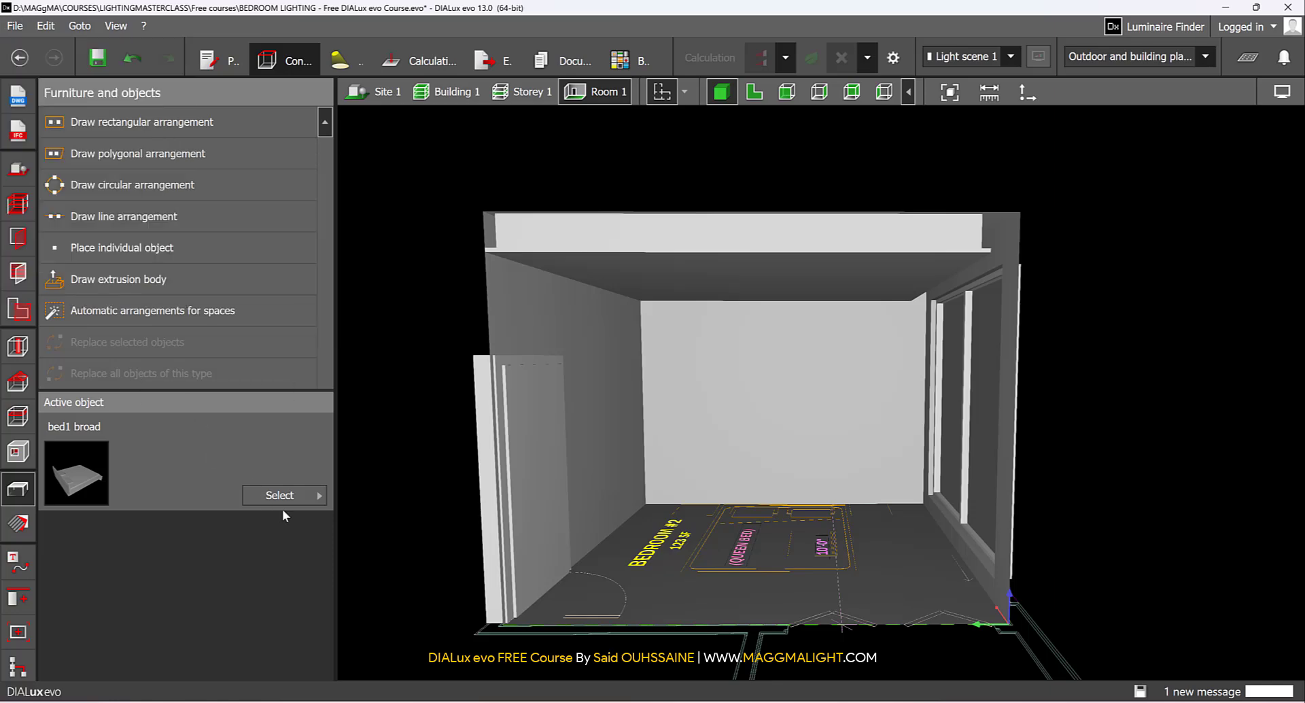
left_click(279, 495)
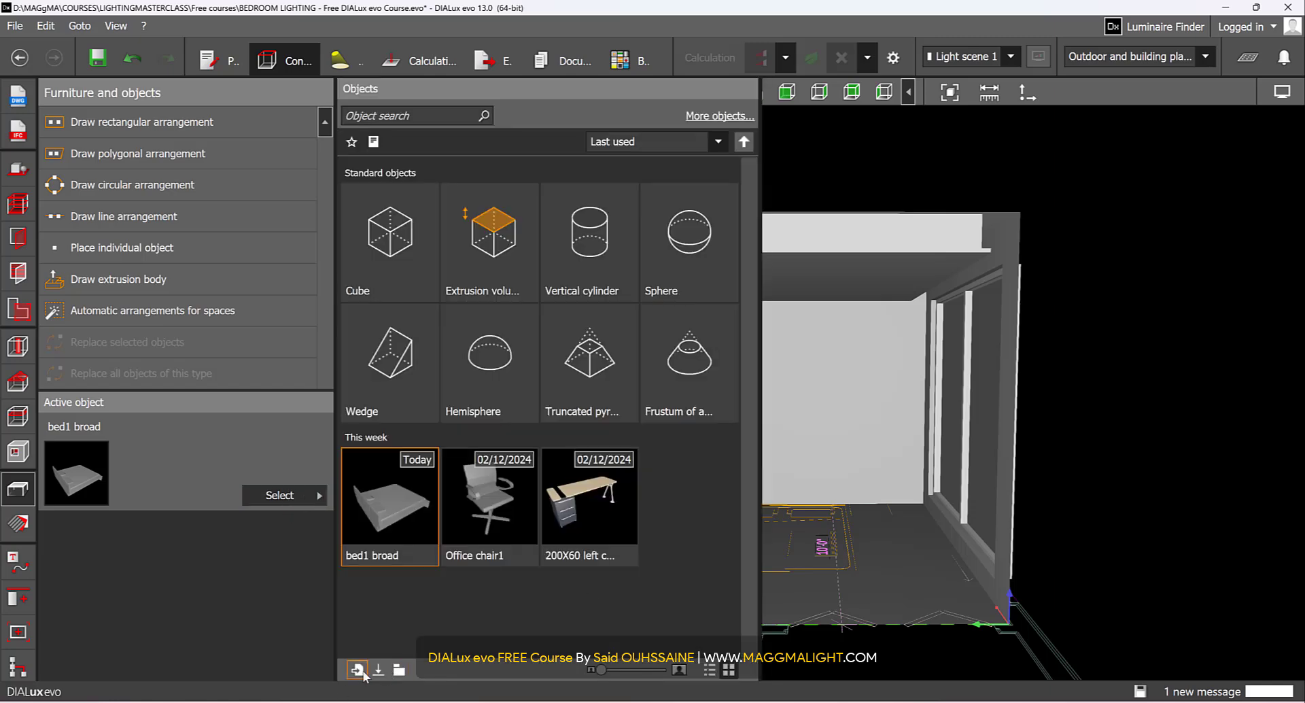
mouse_move(355, 670)
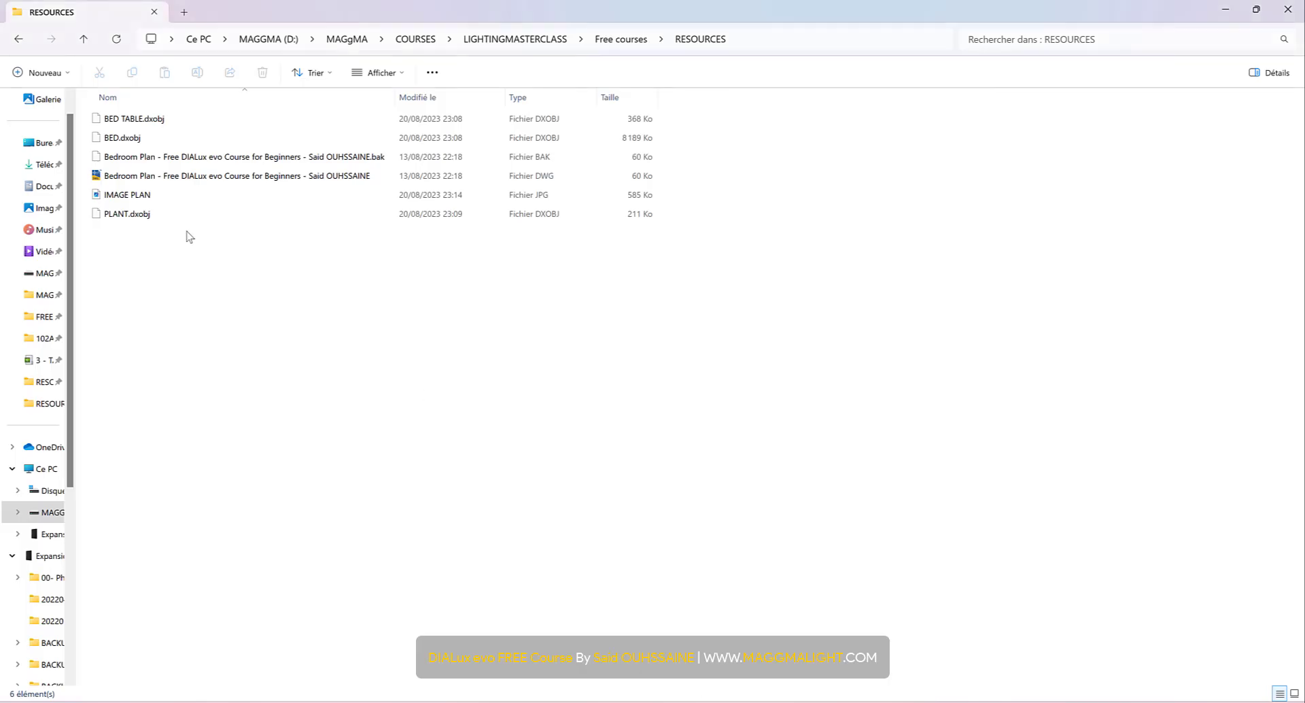
Choose BED.dxobj from the RESOURCES folder for import.
left_click(122, 137)
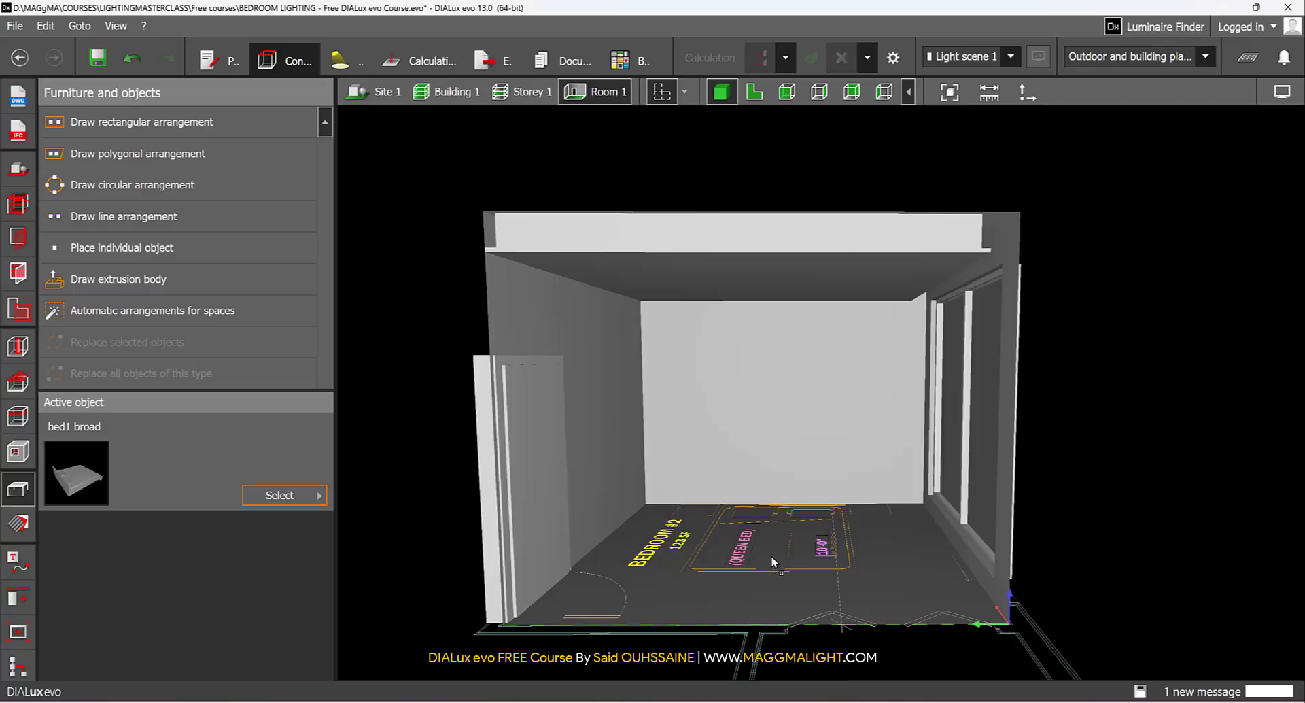
mouse_move(777, 561)
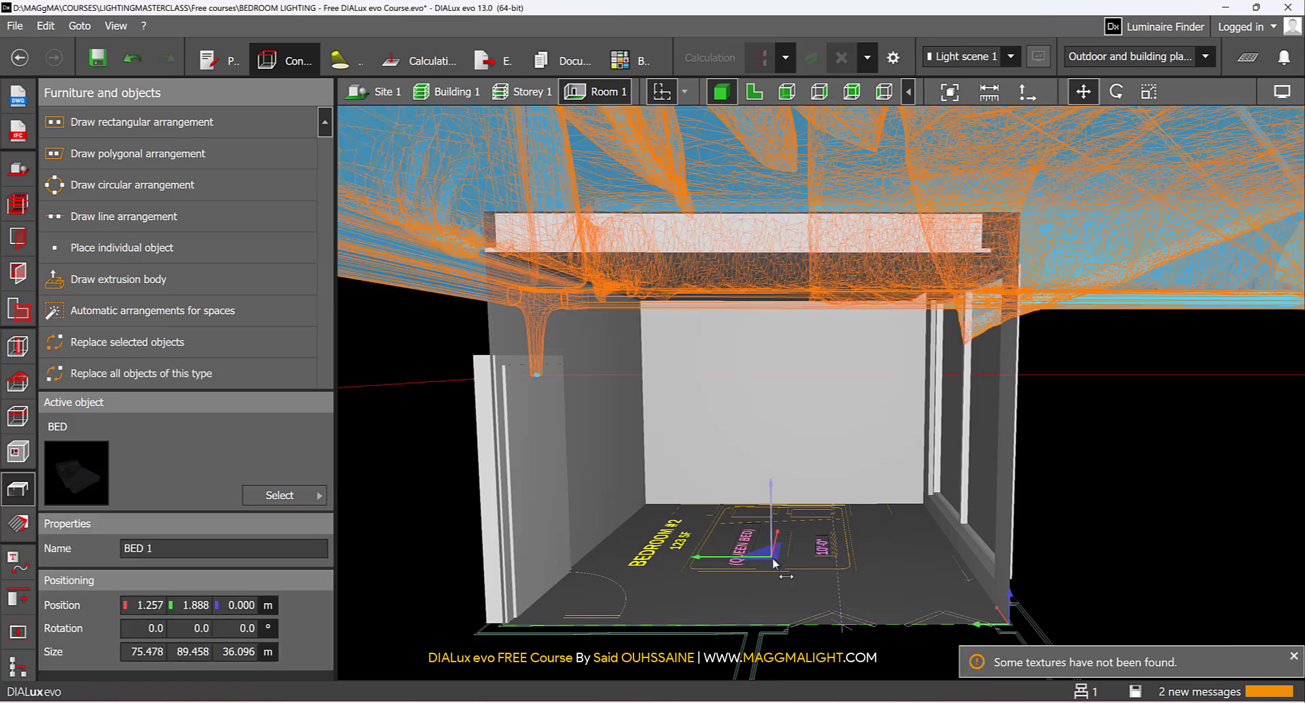
mouse_move(753, 92)
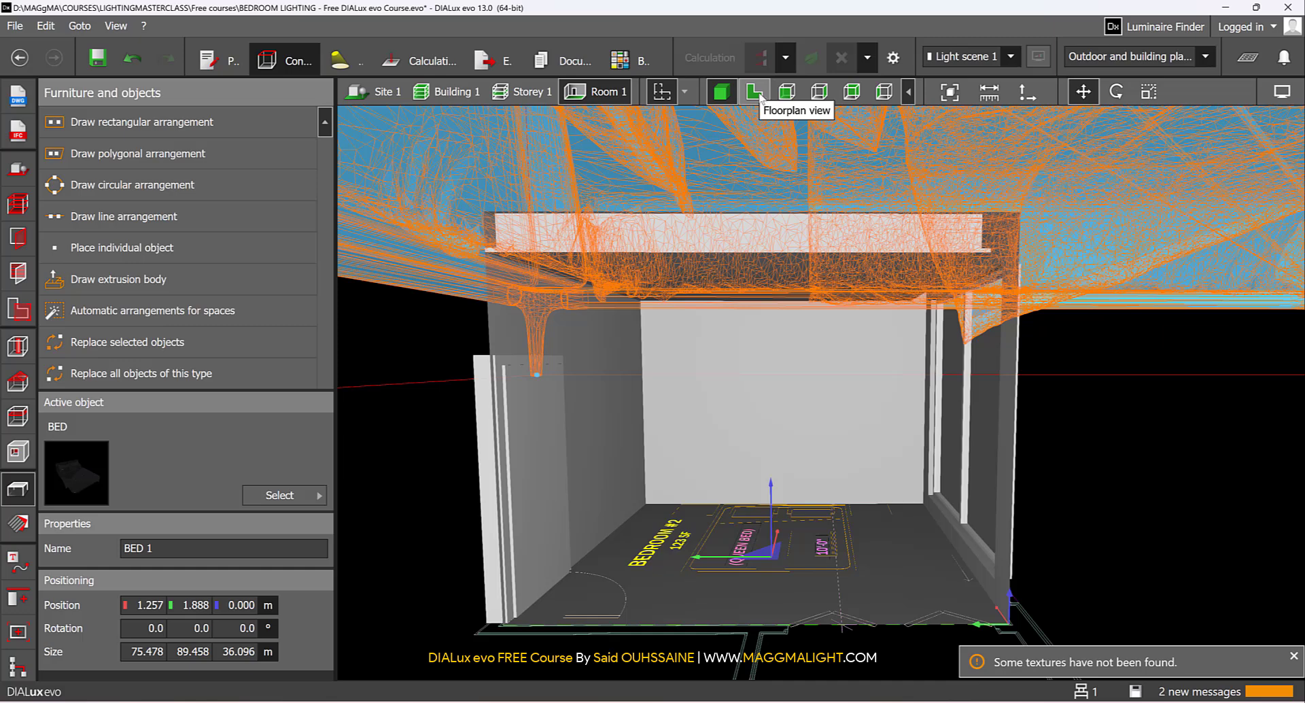
mouse_move(843, 563)
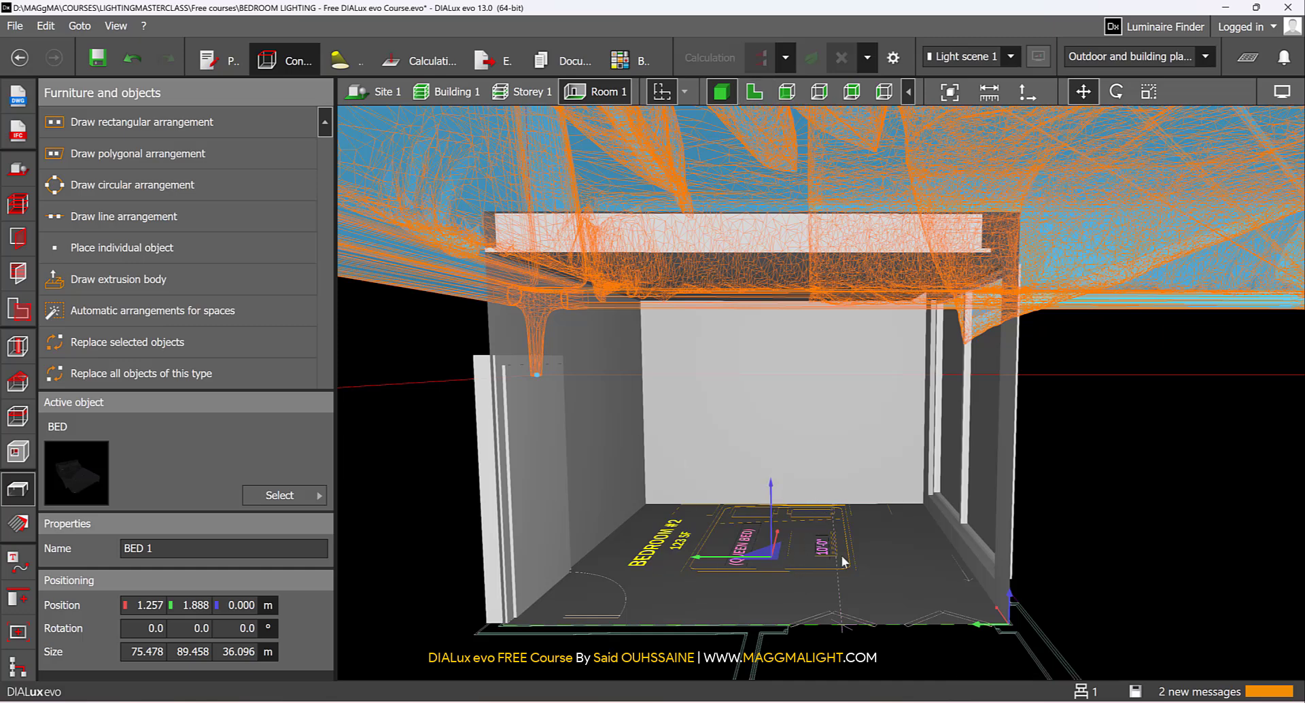
mouse_move(767, 520)
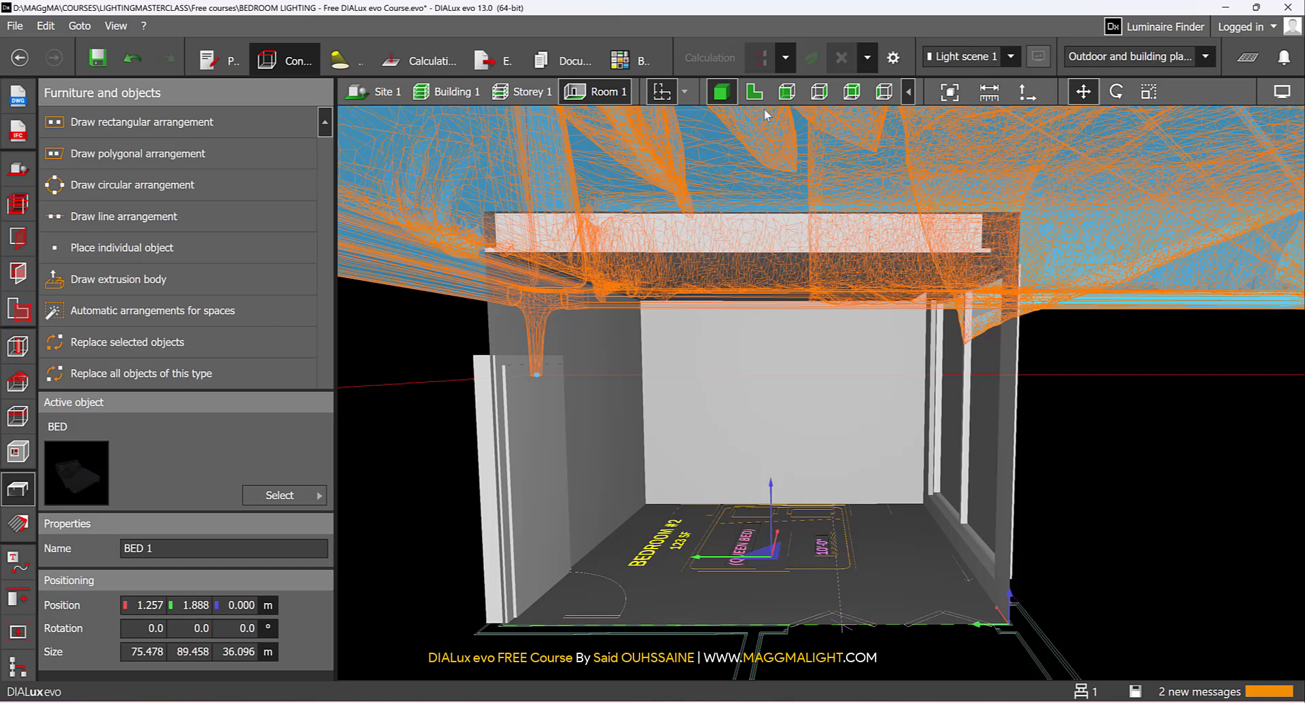
Place the imported bed as BED 1 and zoom out in Floorplan view to locate it.
left_click(851, 92)
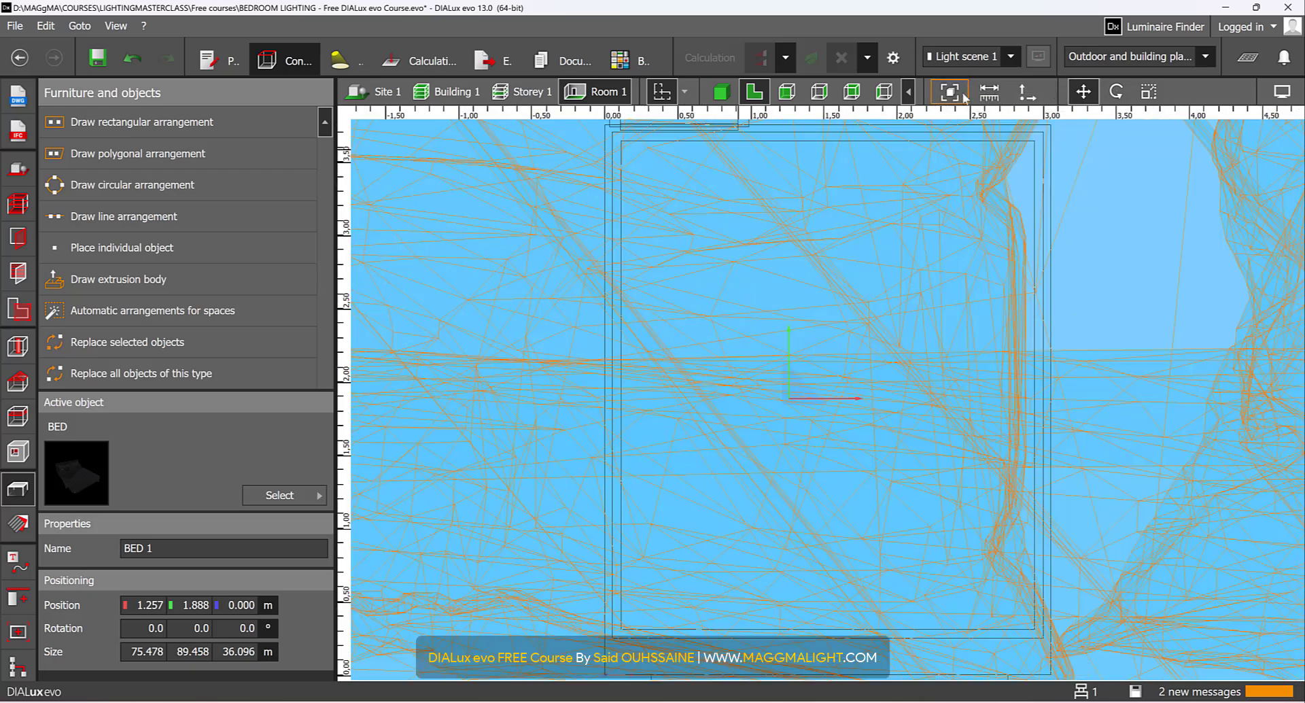
scroll("down", 3)
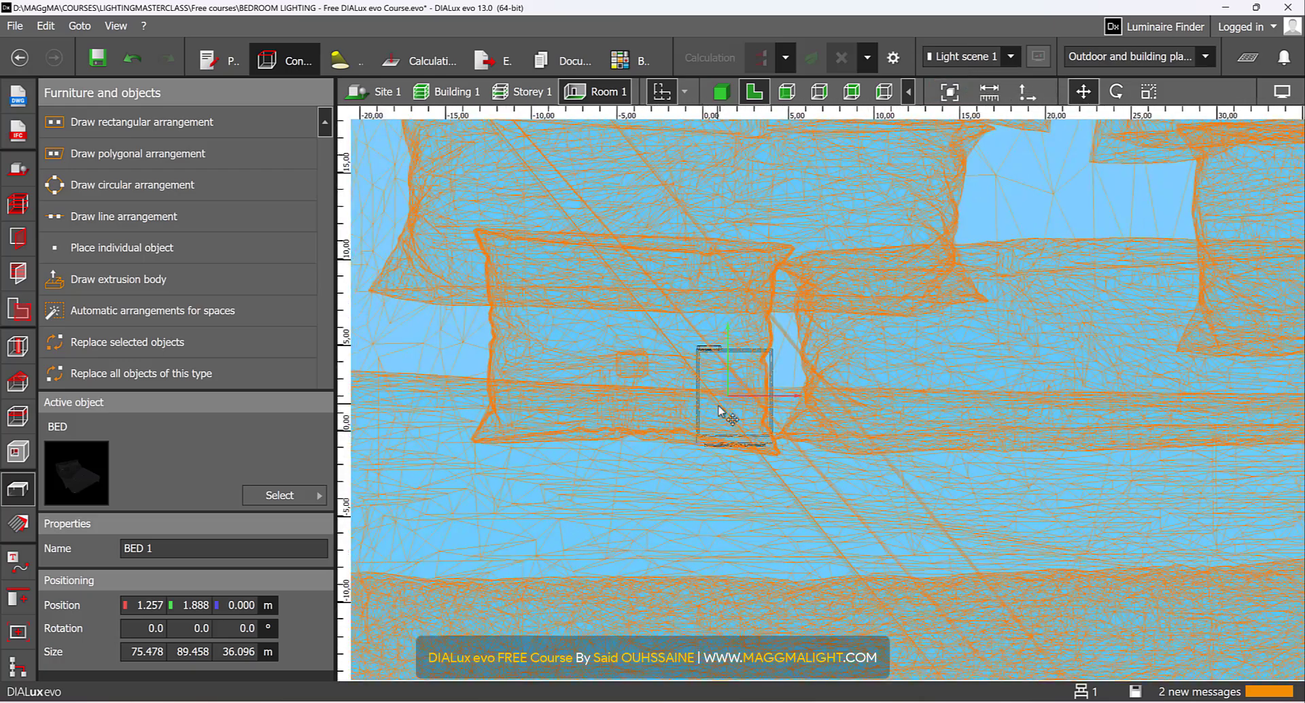
scroll("down", 3)
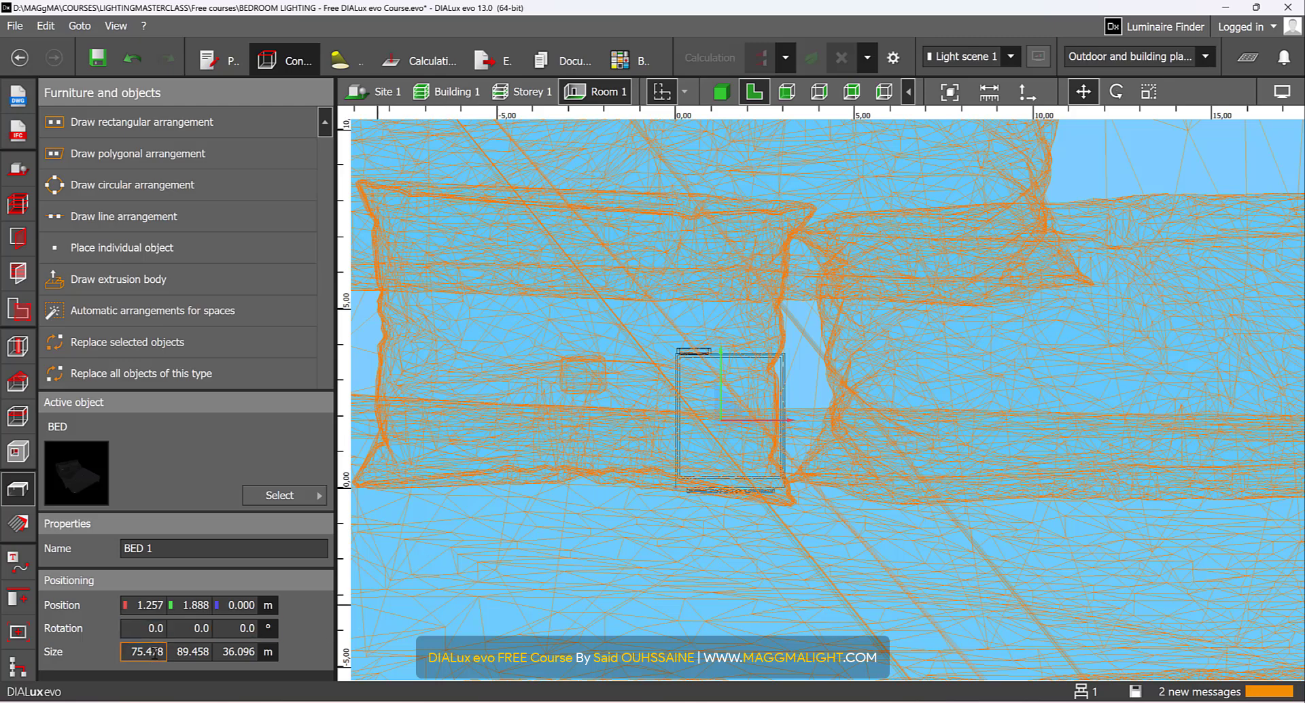
Resize BED 1 to 2 × 2 × 1 m and rotate it -90° against the right wall.
type("2.000")
left_click(237, 651)
type("1.000")
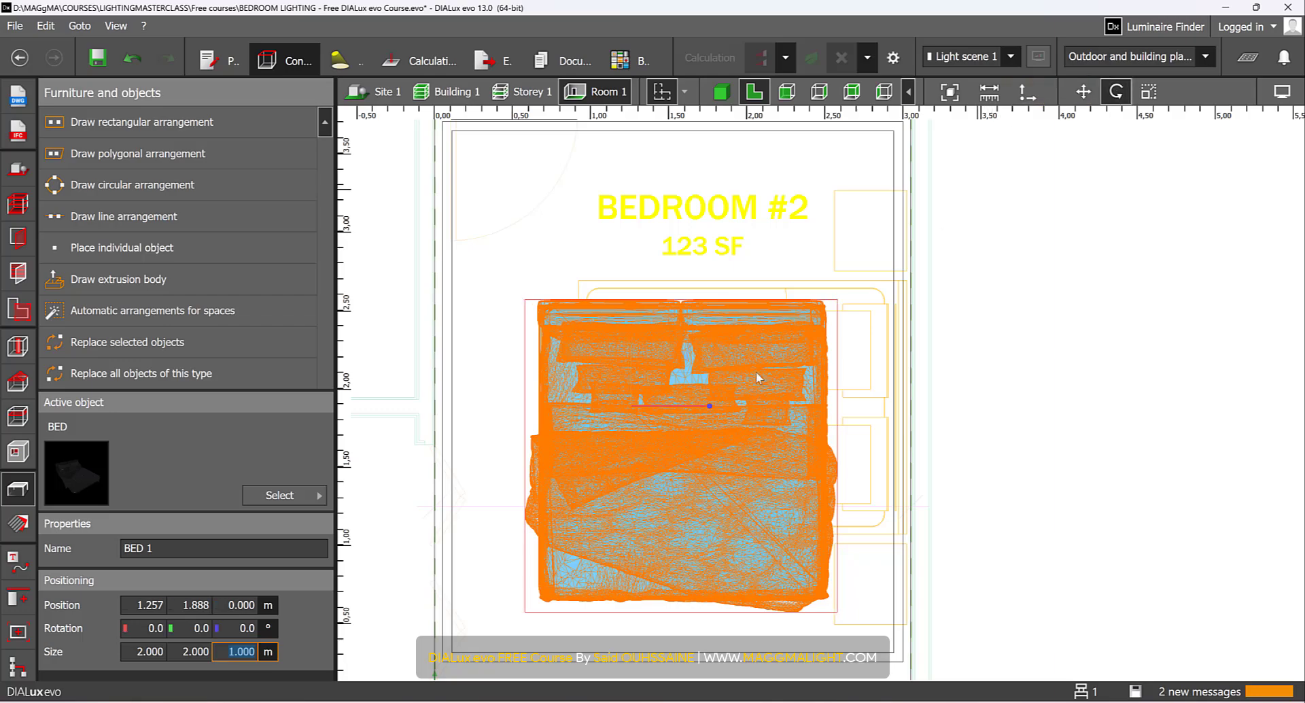
left_click_drag(710, 406, 658, 608)
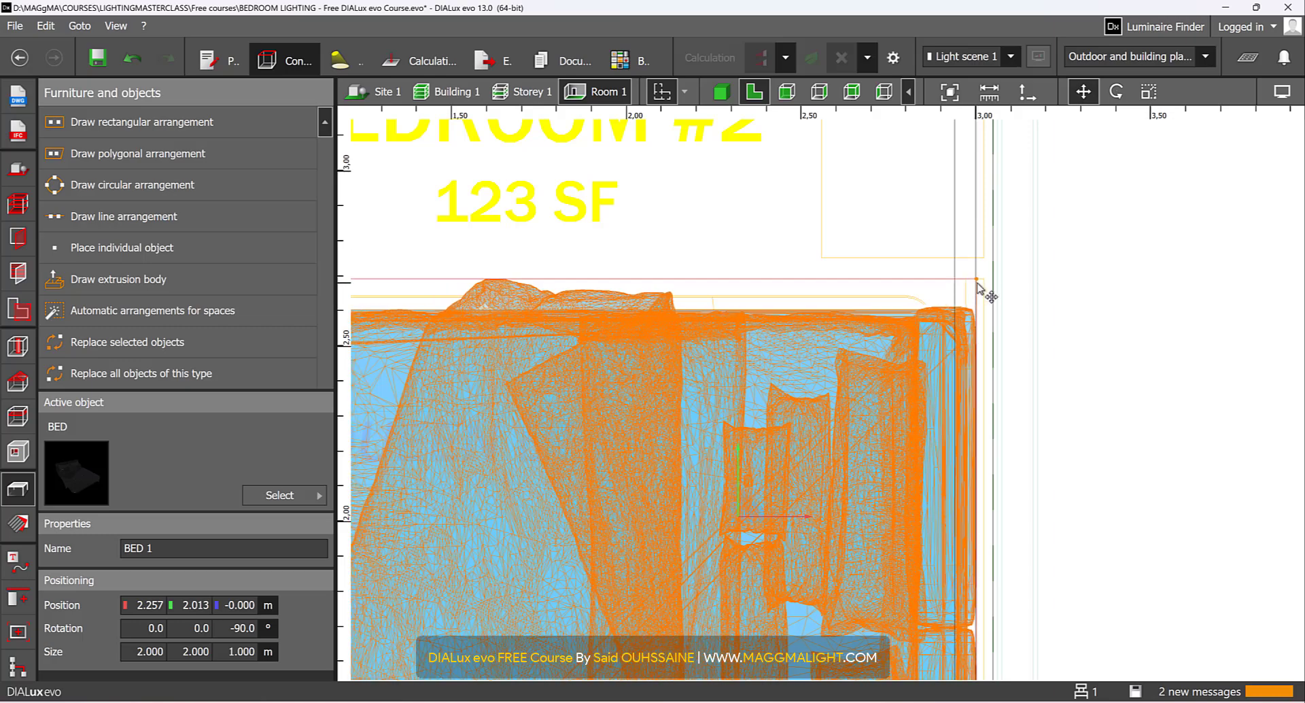
scroll("down", 3)
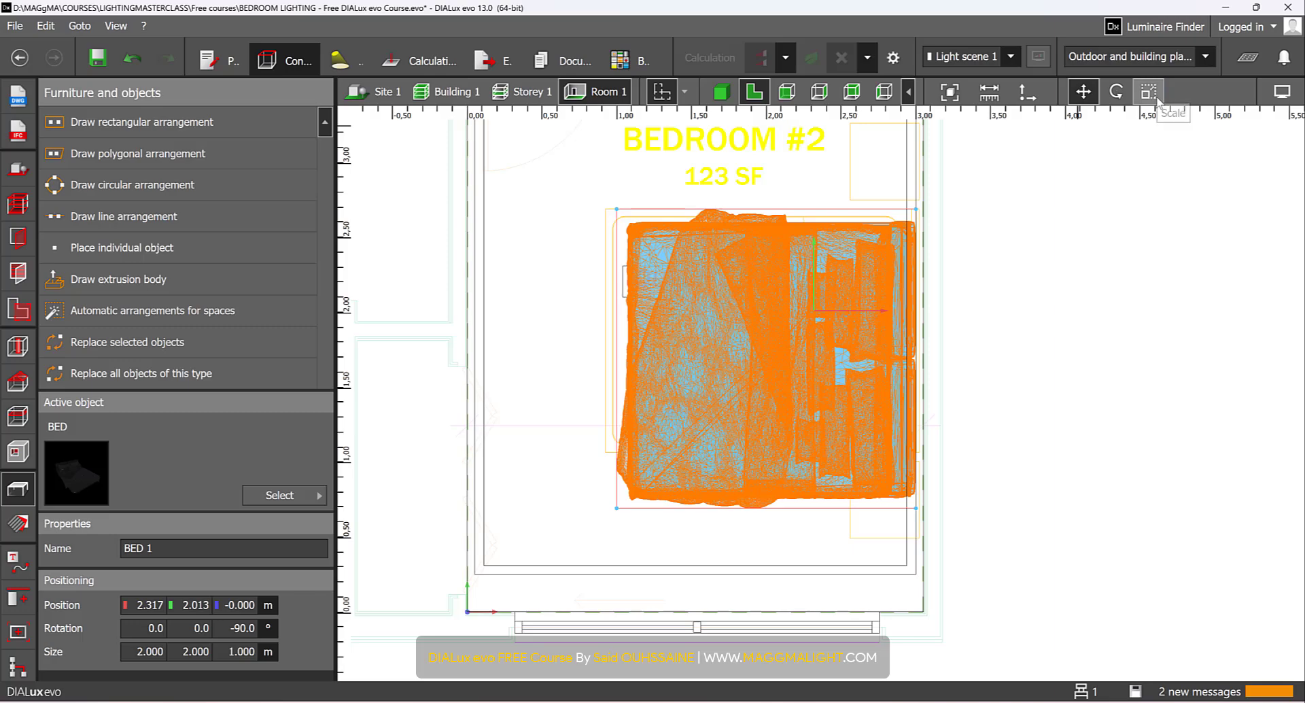
Scale BED 1 onto the queen bed outline with the headboard at the back wall.
left_click(1147, 92)
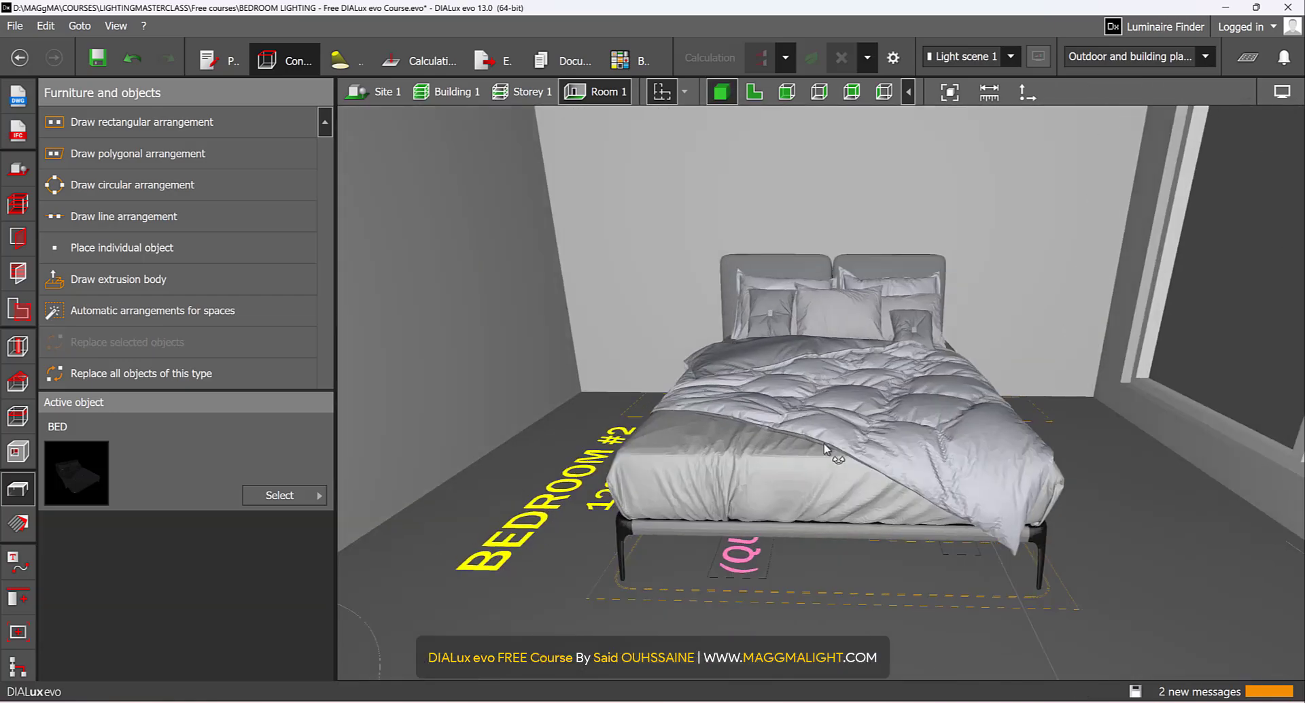
left_click_drag(832, 450, 583, 521)
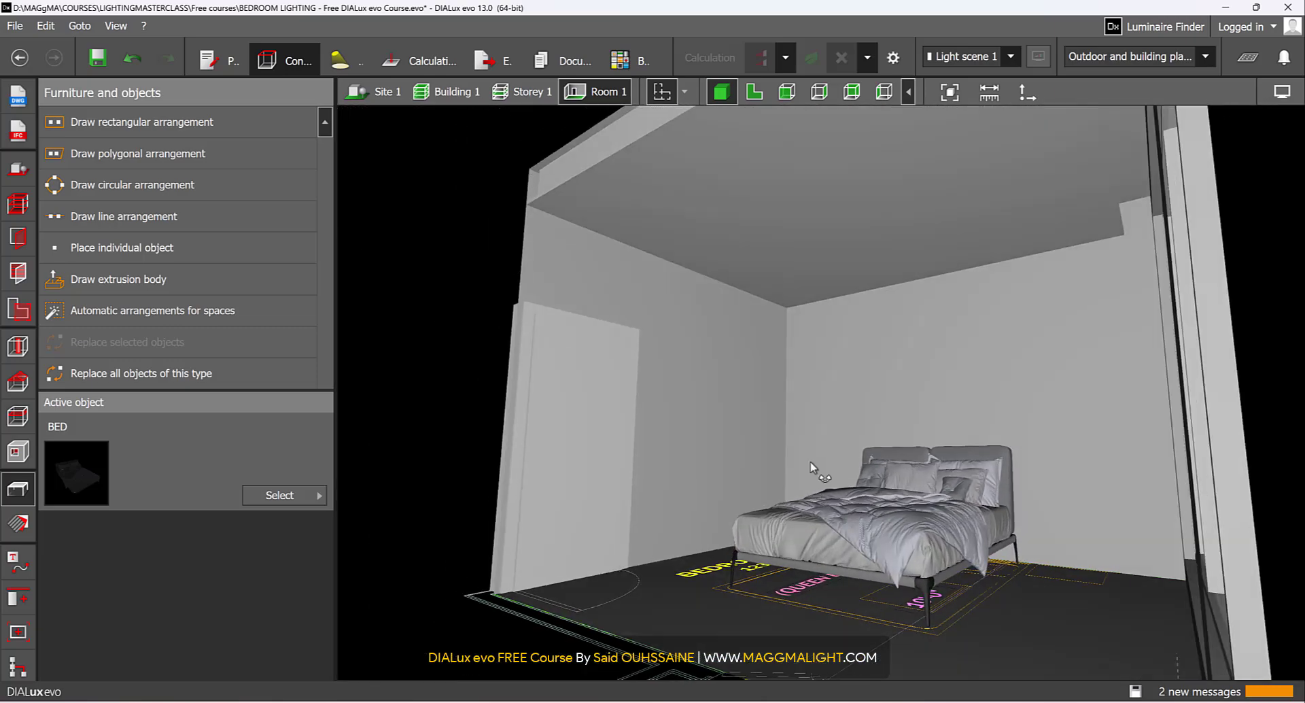
left_click(754, 92)
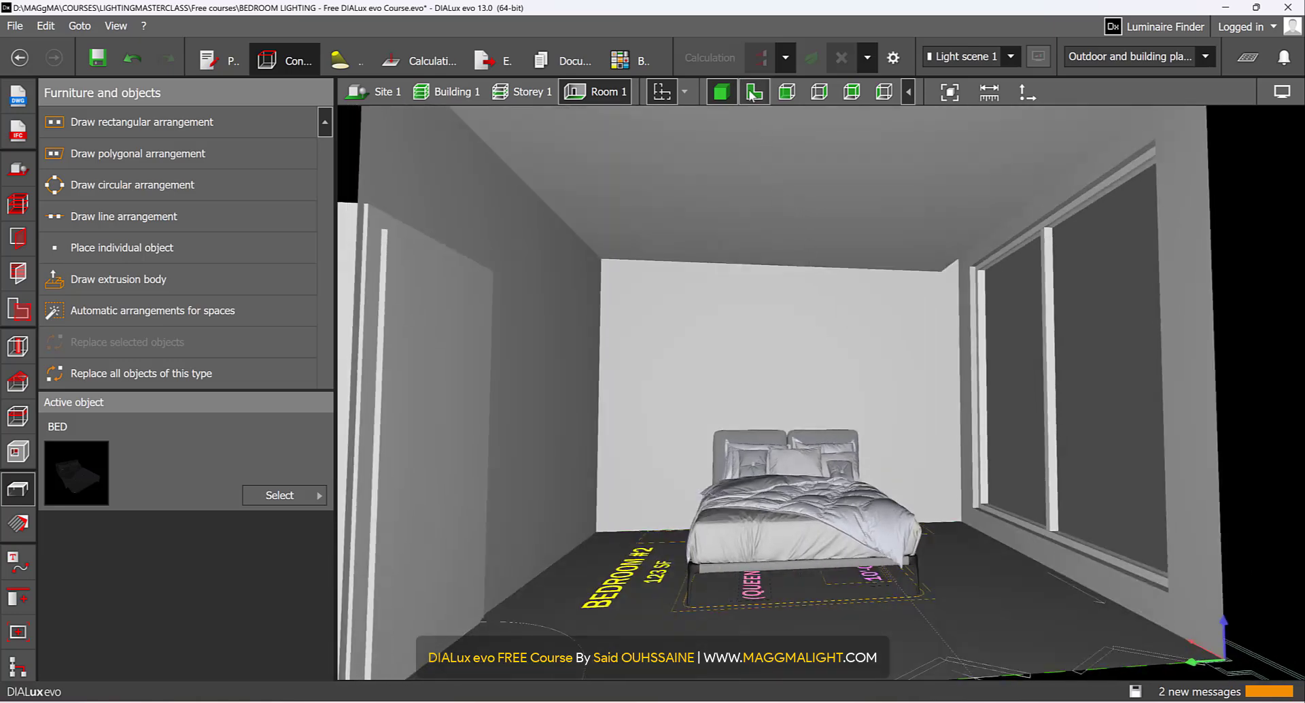
left_click(753, 92)
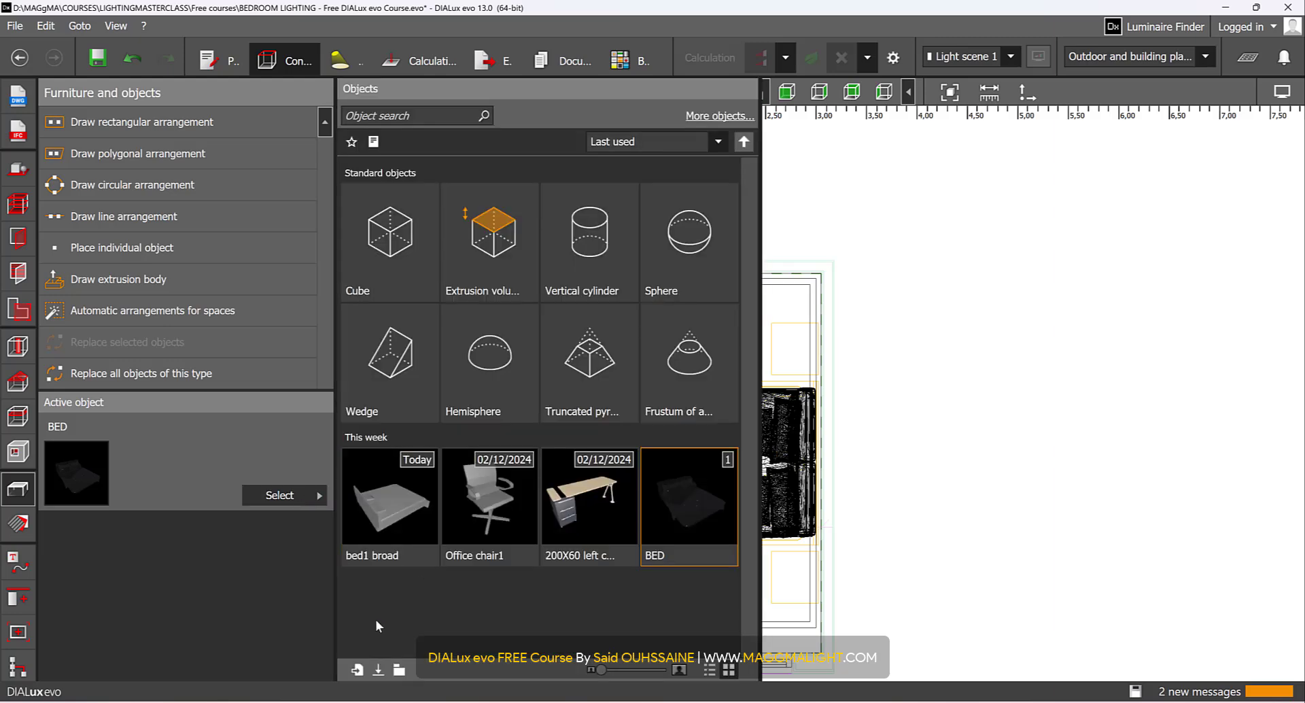
View the Objects catalogue, then bring up the RESOURCES folder in File Explorer.
left_click(357, 671)
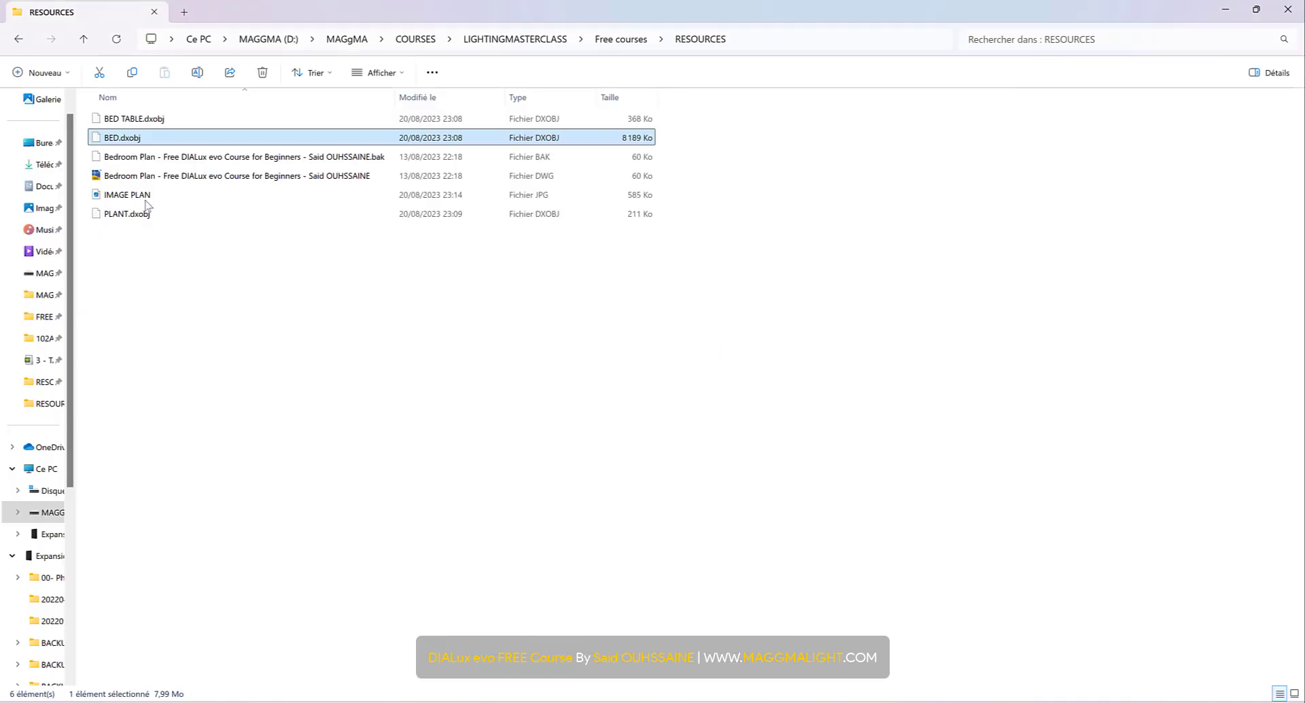
Import BED TABLE.dxobj from RESOURCES into the viewport as BED TABLE 1.
left_click(131, 119)
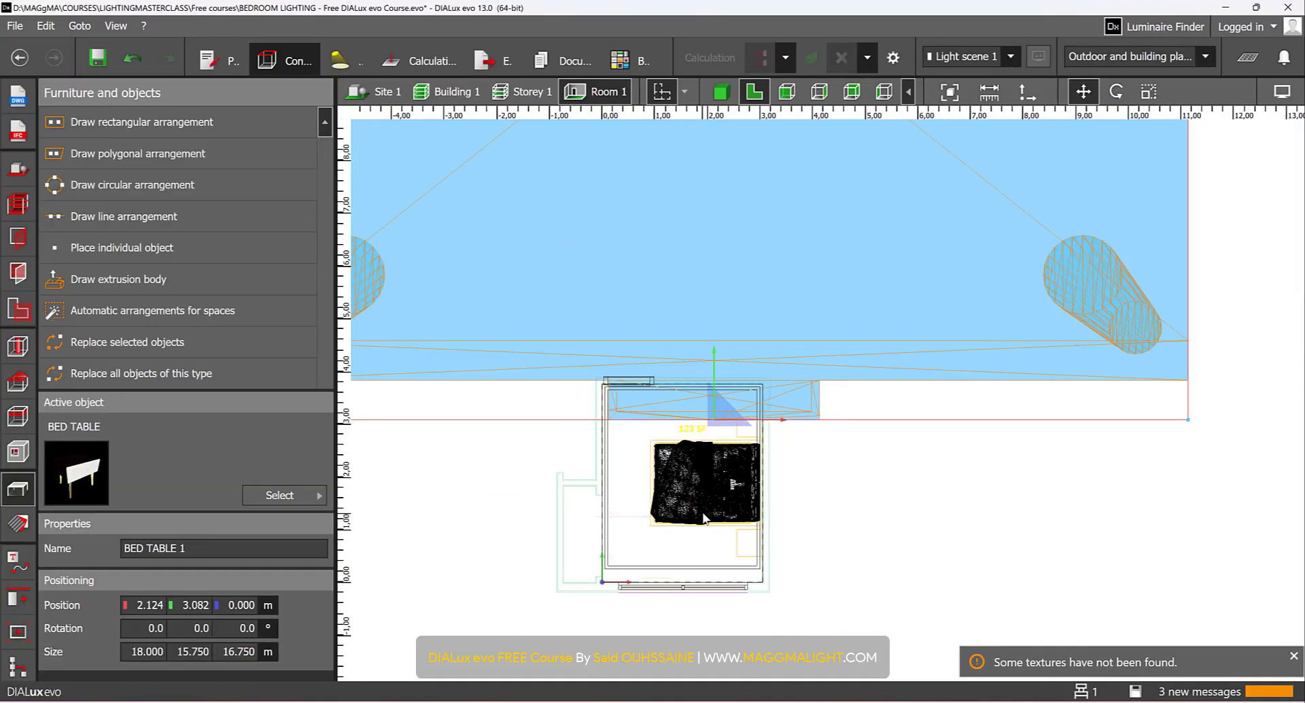
Resize BED TABLE 1 to 1 × 1 × 1 m and set its Z rotation to -90°.
left_click(1147, 92)
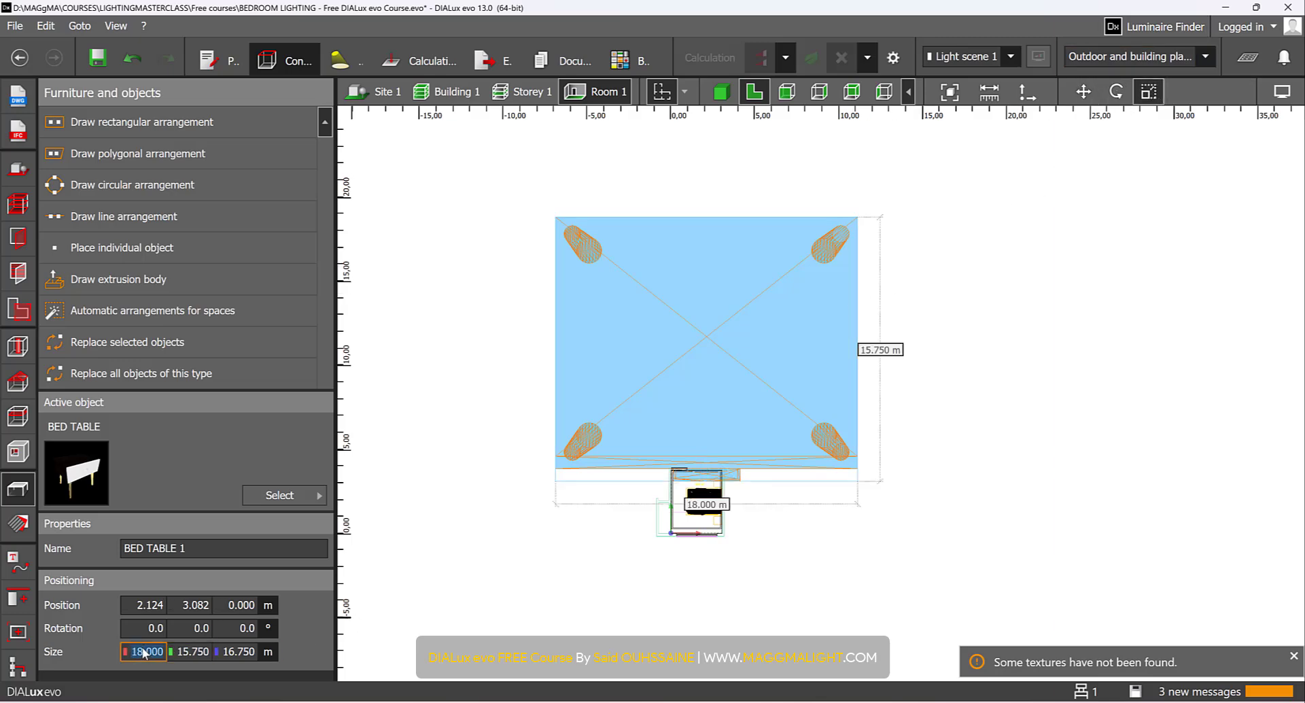
type("1.000")
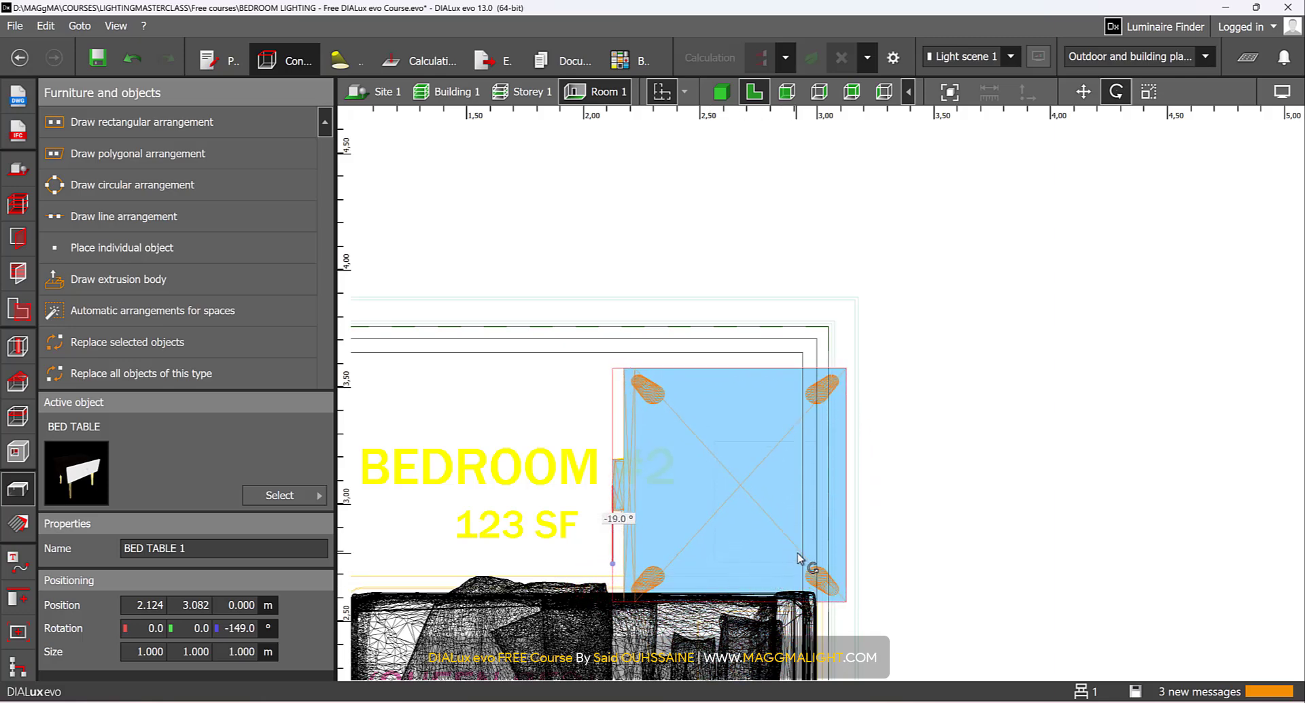
left_click_drag(812, 572, 687, 510)
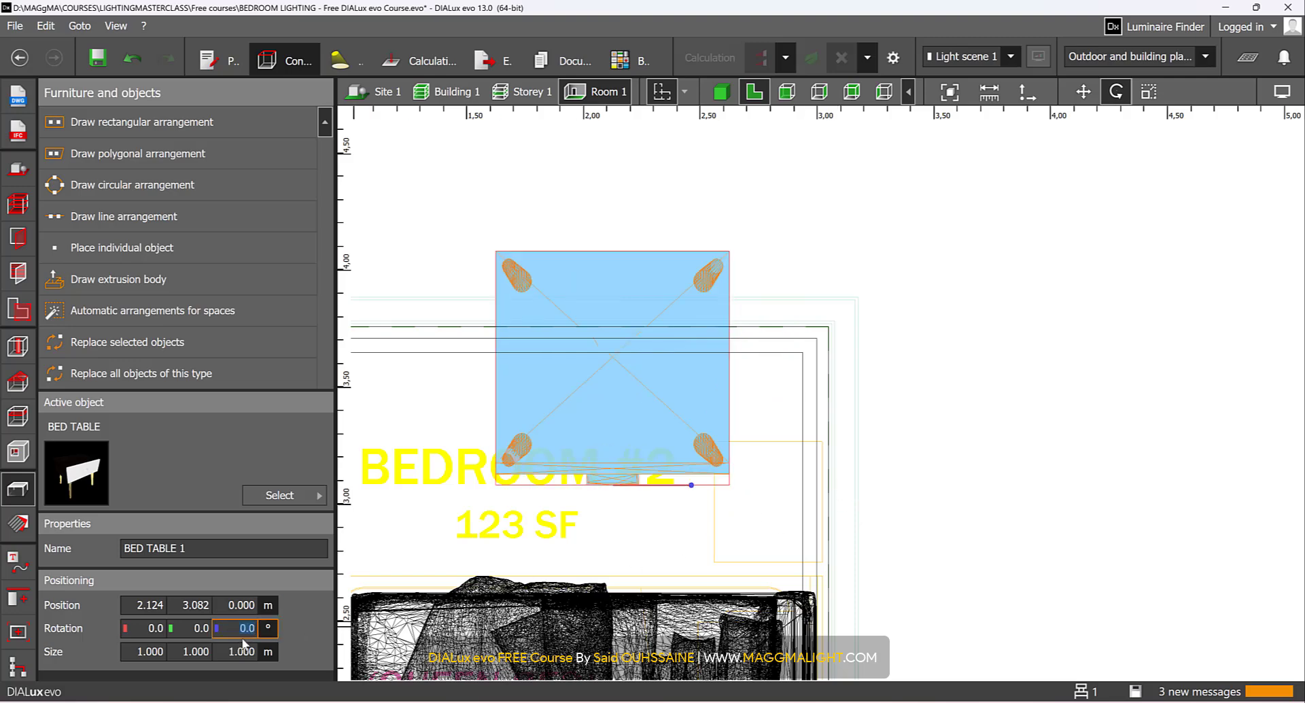
type("9")
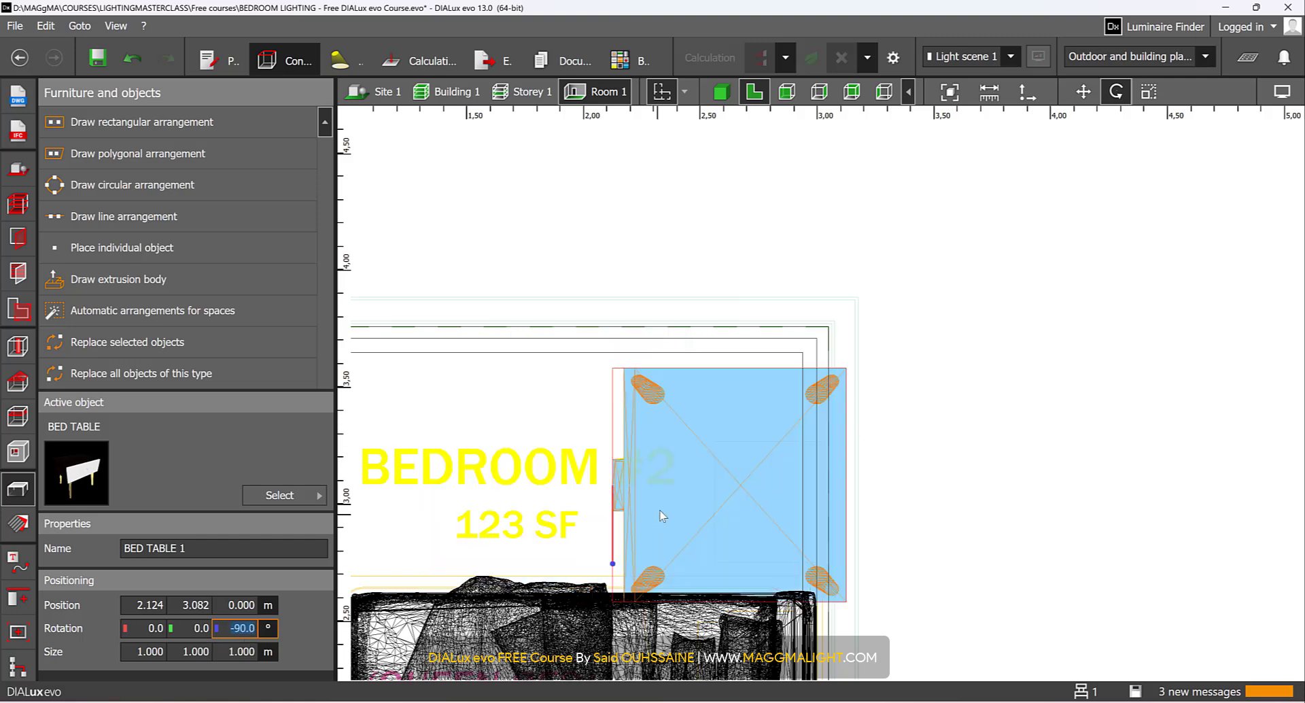
left_click(1149, 92)
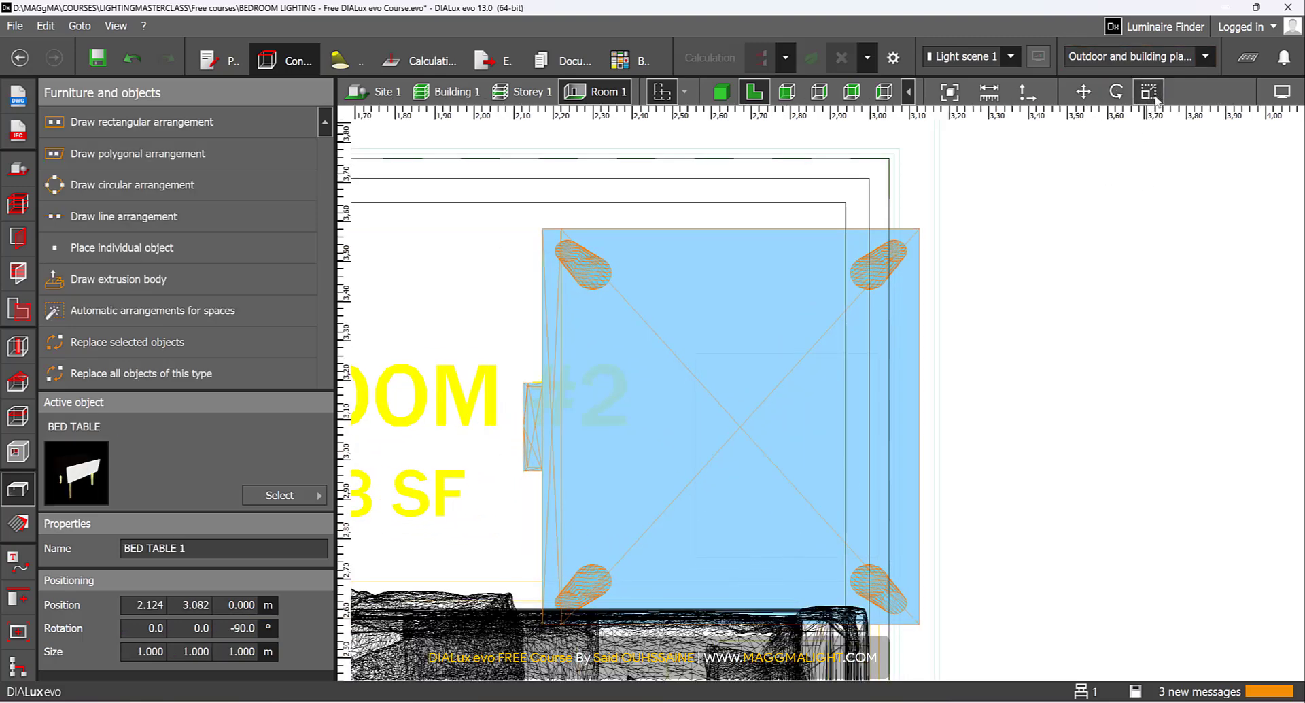
left_click(1148, 92)
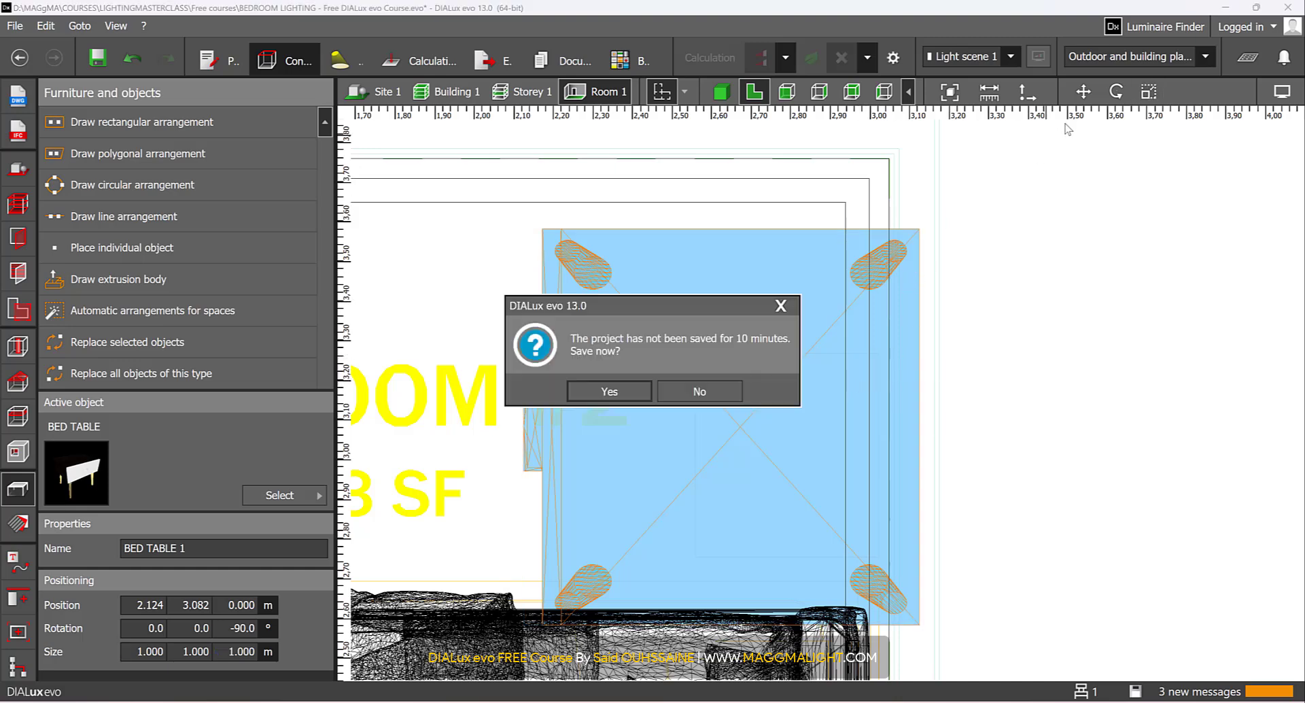
Dismiss the save reminder and shrink BED TABLE 1 to a roughly 0.4 m nightstand footprint.
left_click(699, 392)
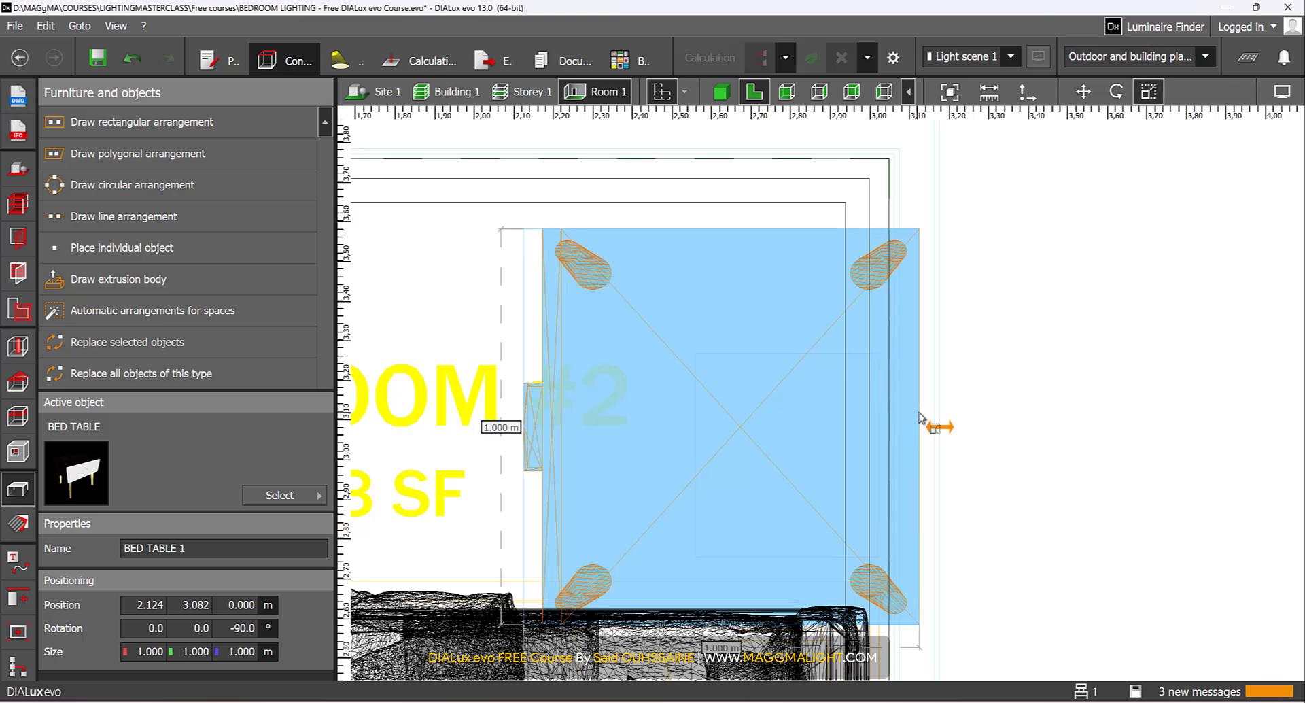
left_click_drag(920, 426, 891, 427)
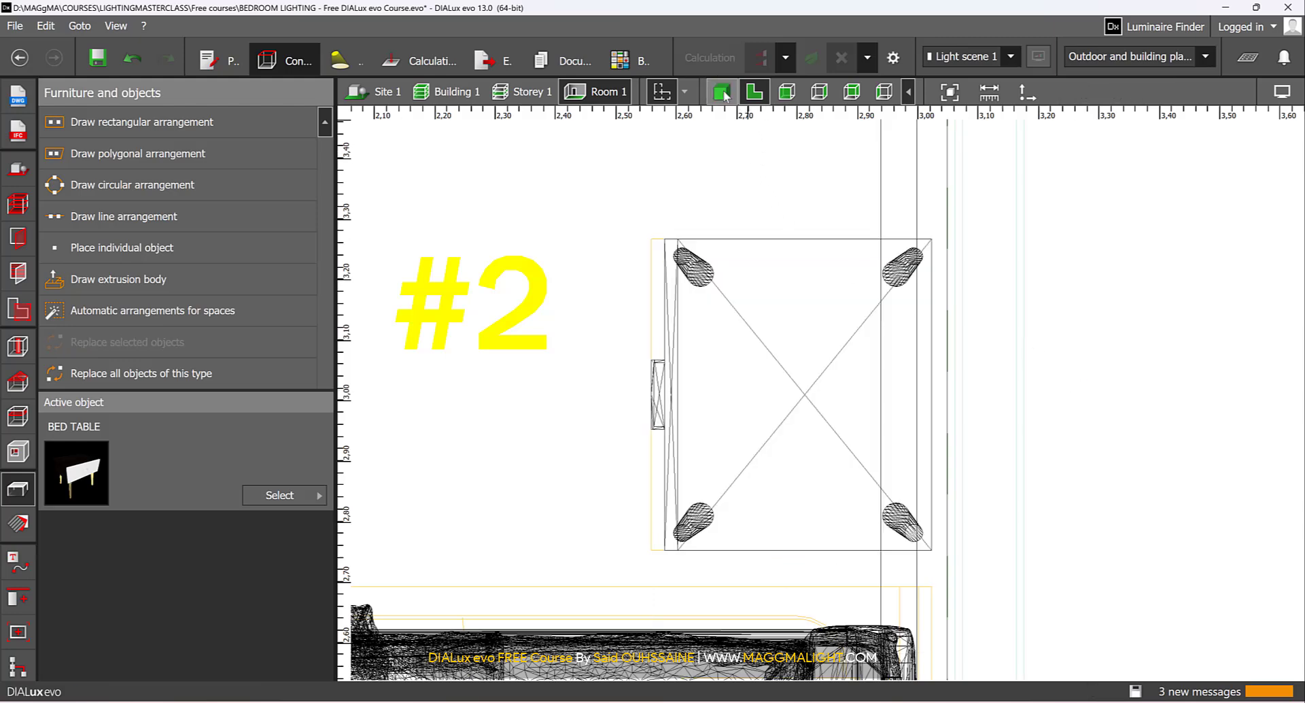
Set BED TABLE 1's Size Z to 0.400 m so it sits level with the mattress.
left_click(721, 92)
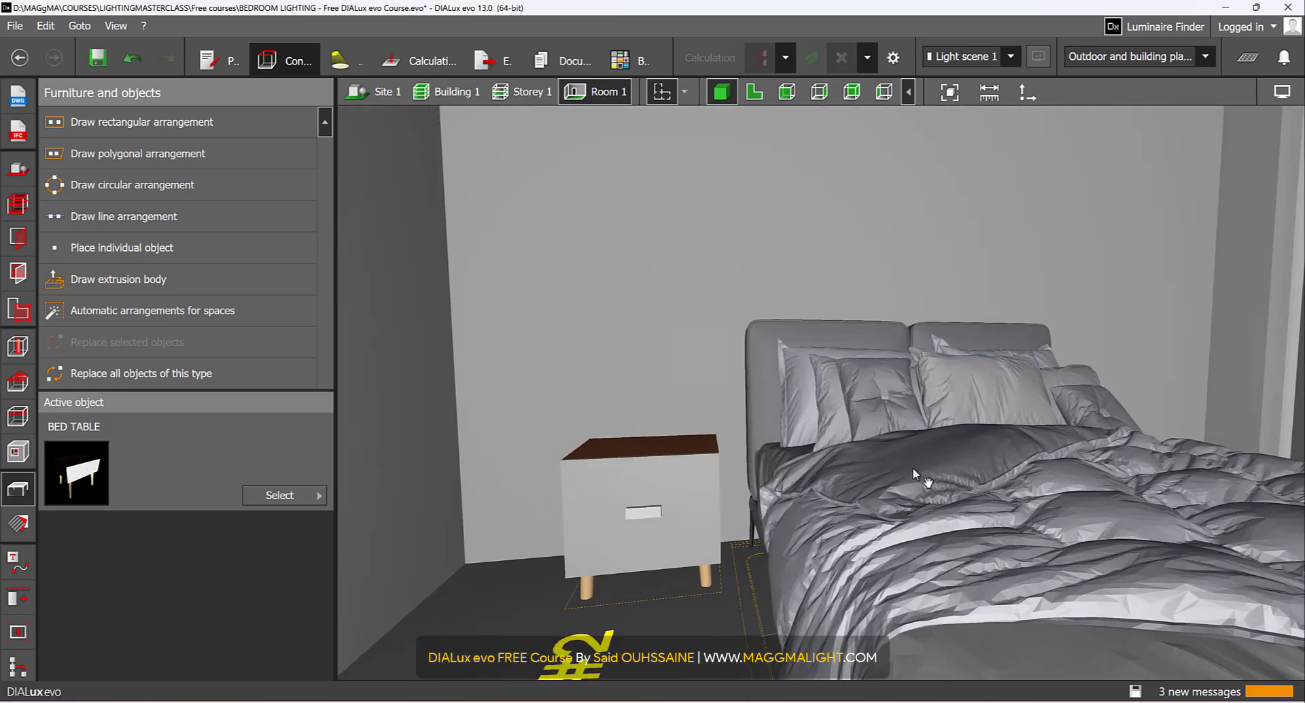
left_click(639, 508)
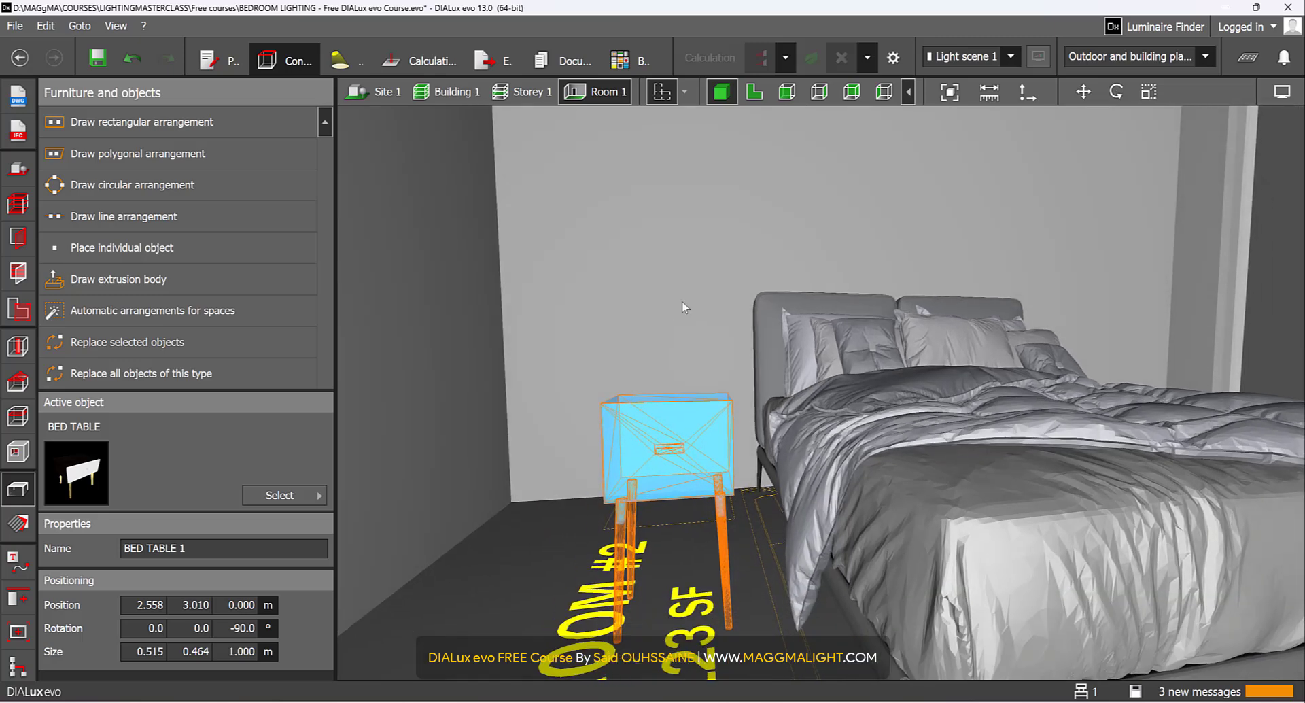
mouse_move(786, 92)
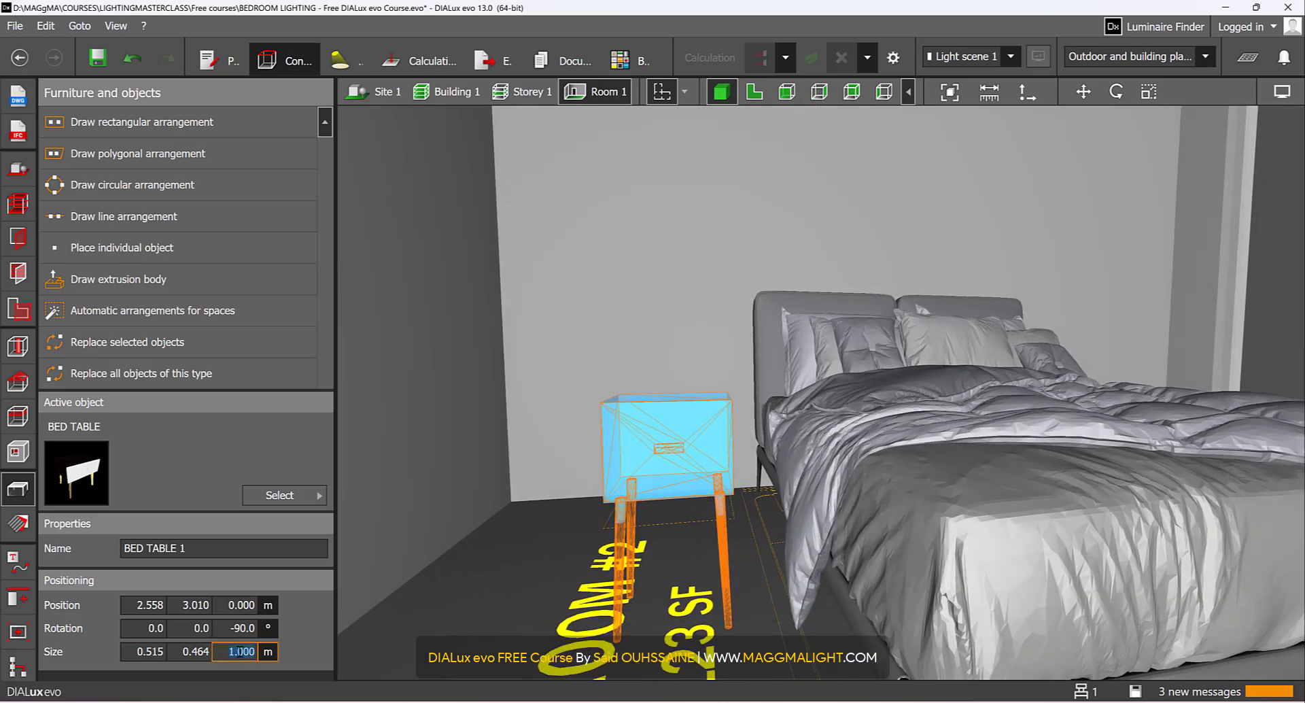
type("0.400")
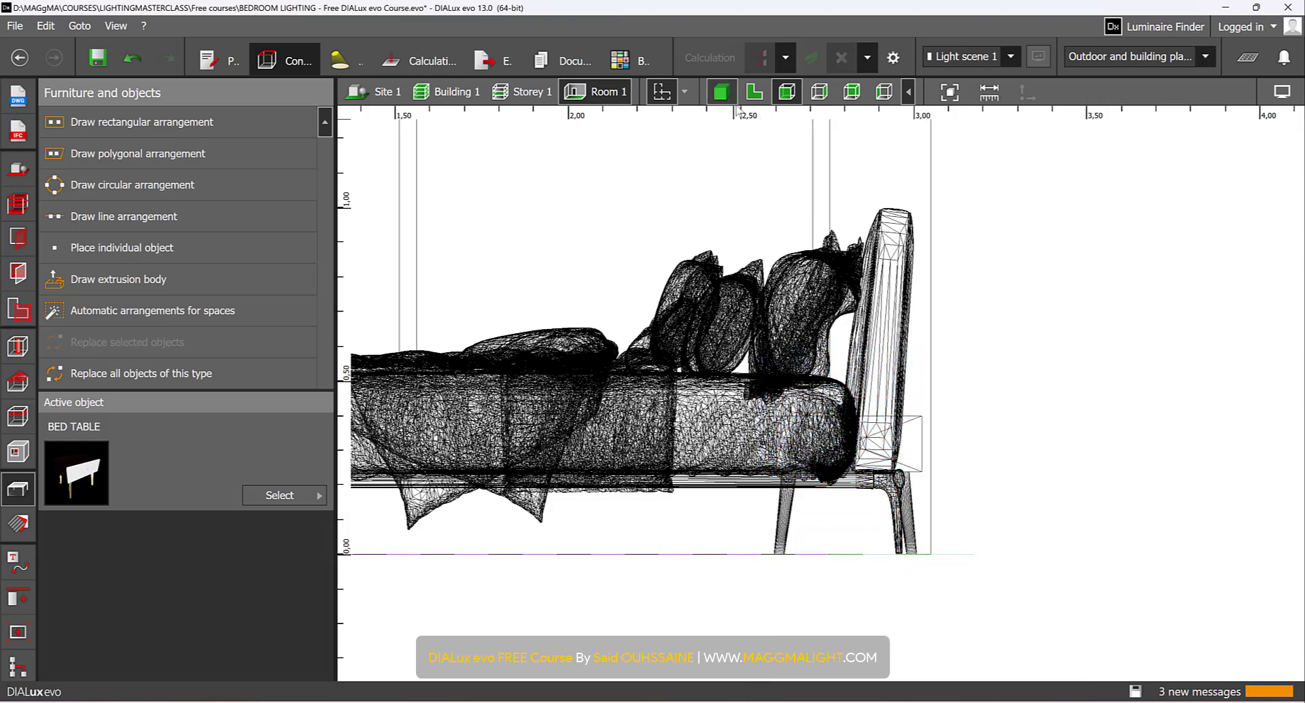
left_click(721, 92)
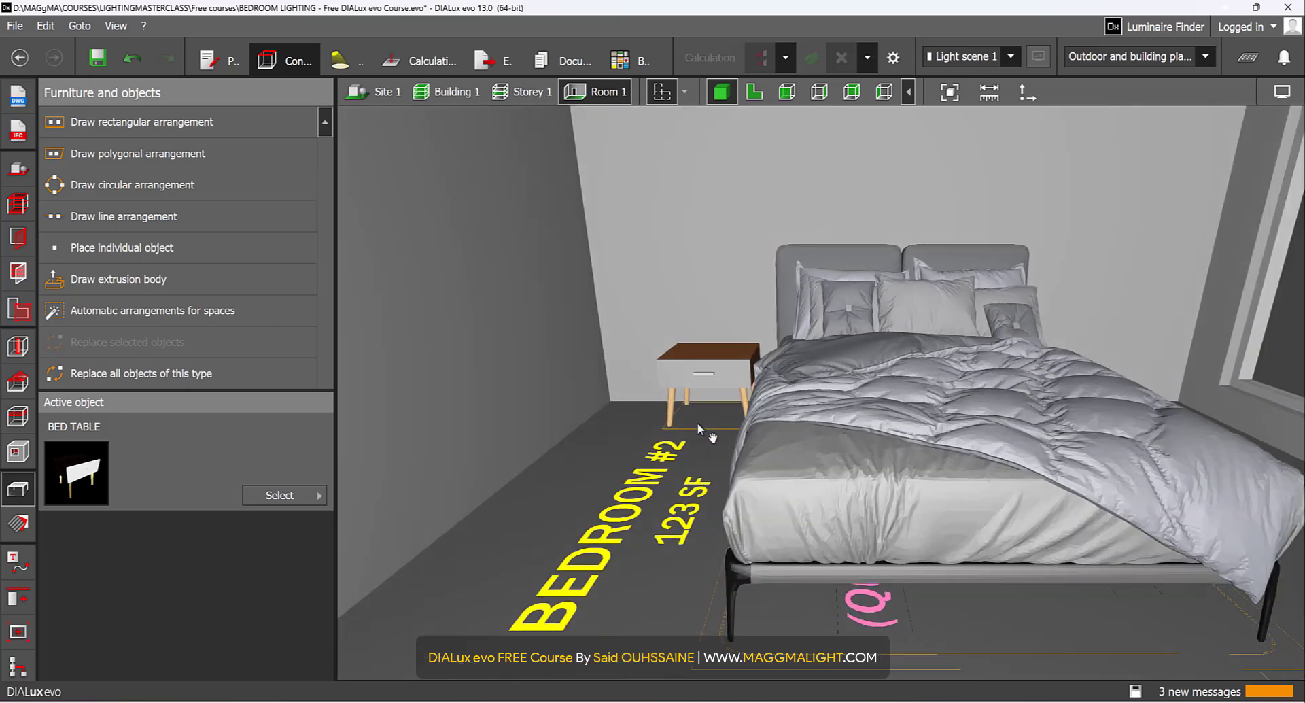
Move BED TABLE 2 to the bed's other side and bring up the RESOURCES folder.
left_click(703, 375)
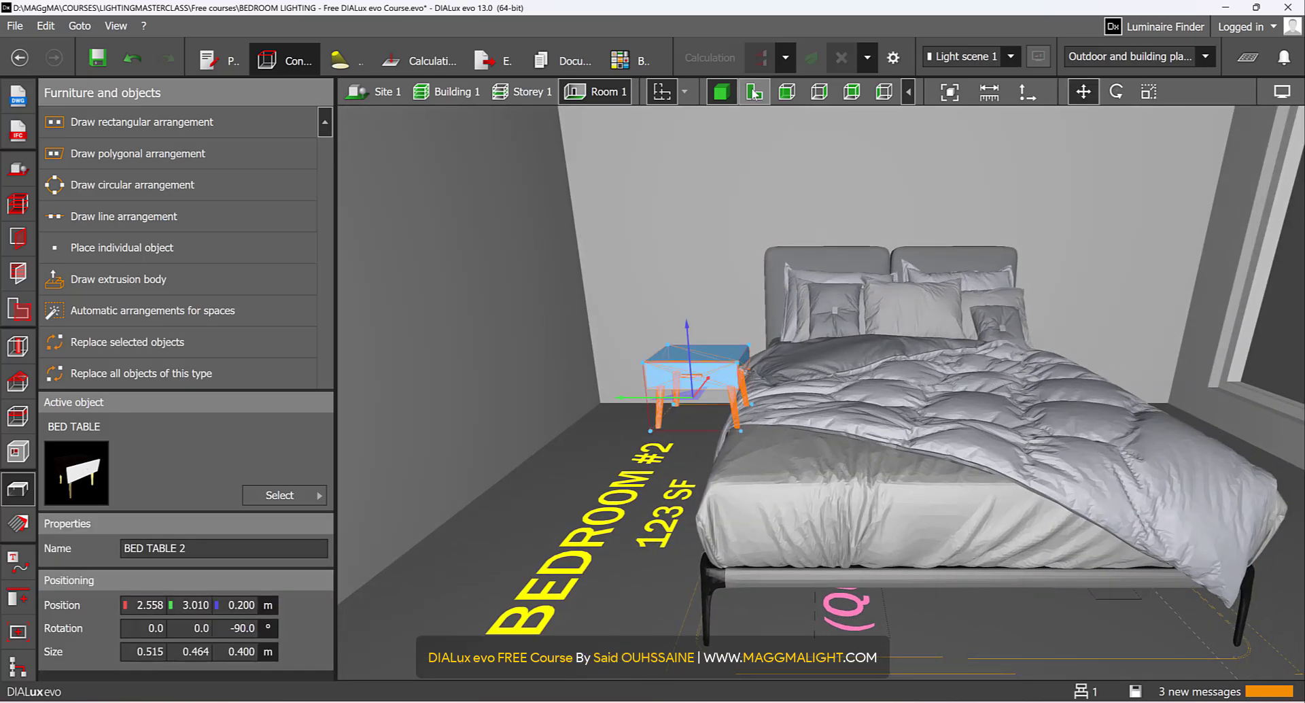
left_click(753, 92)
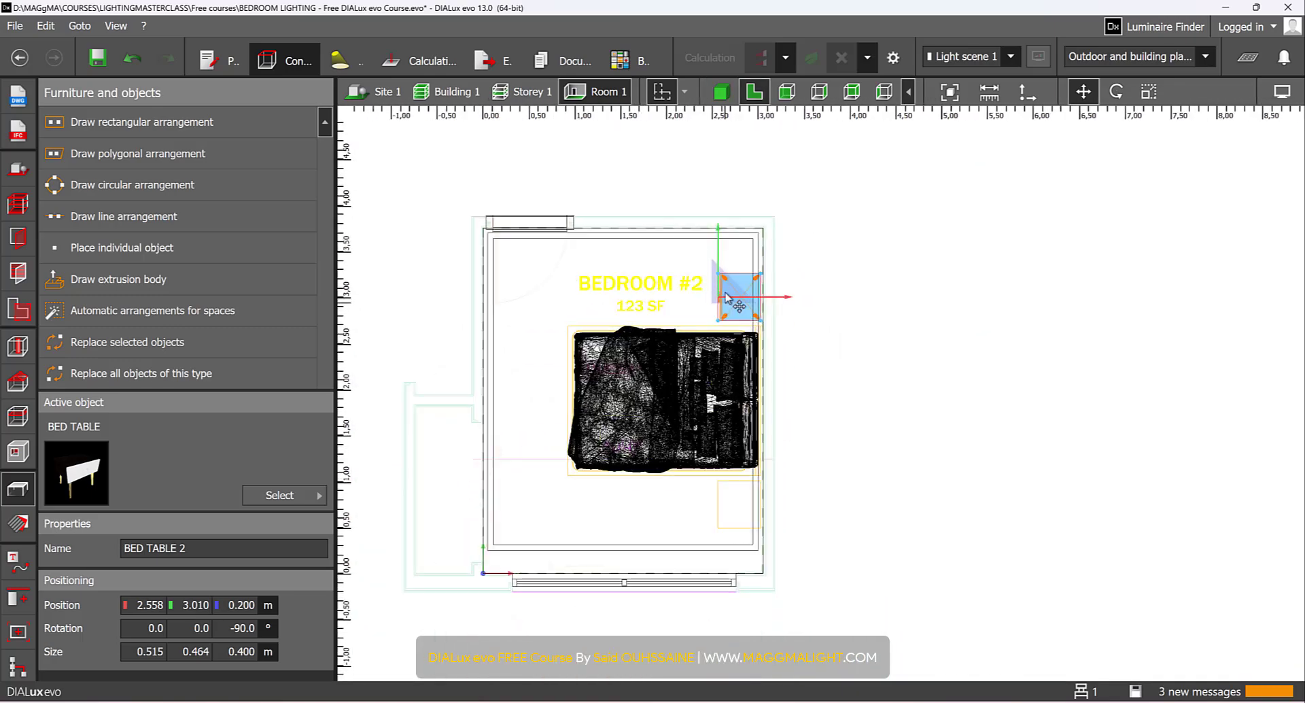
left_click_drag(739, 296, 739, 517)
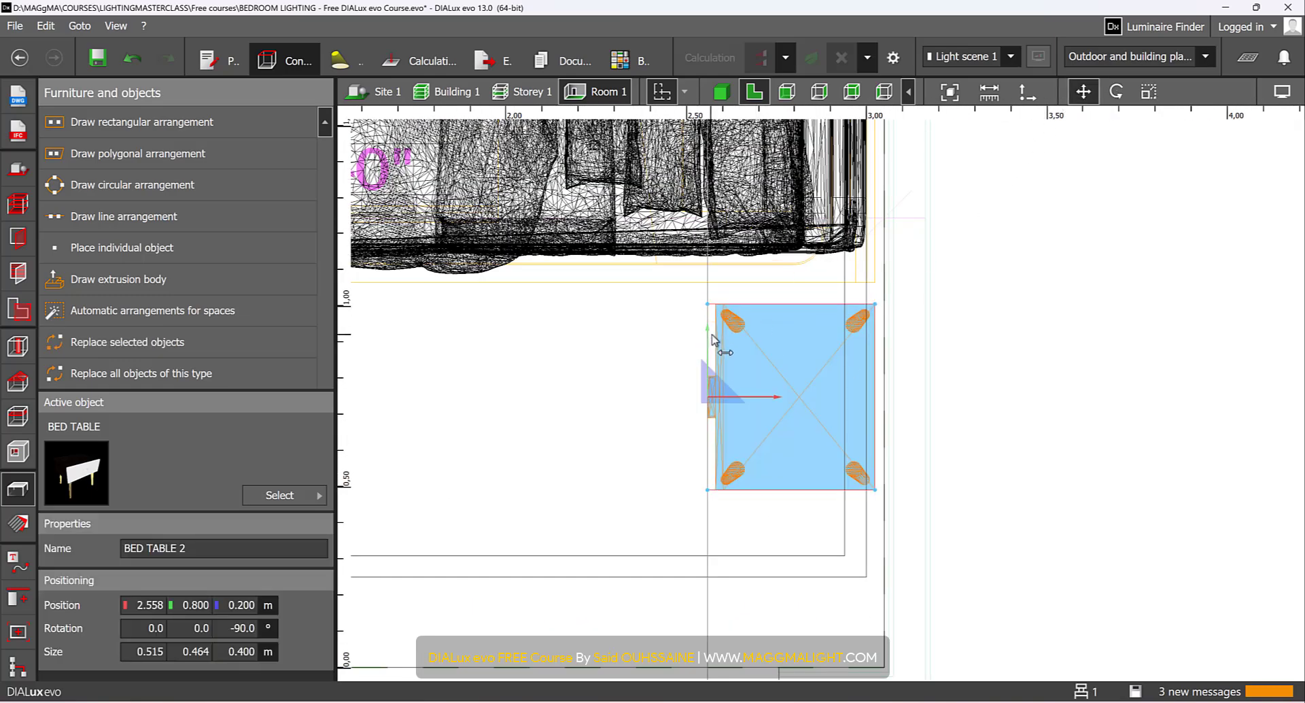
left_click(720, 92)
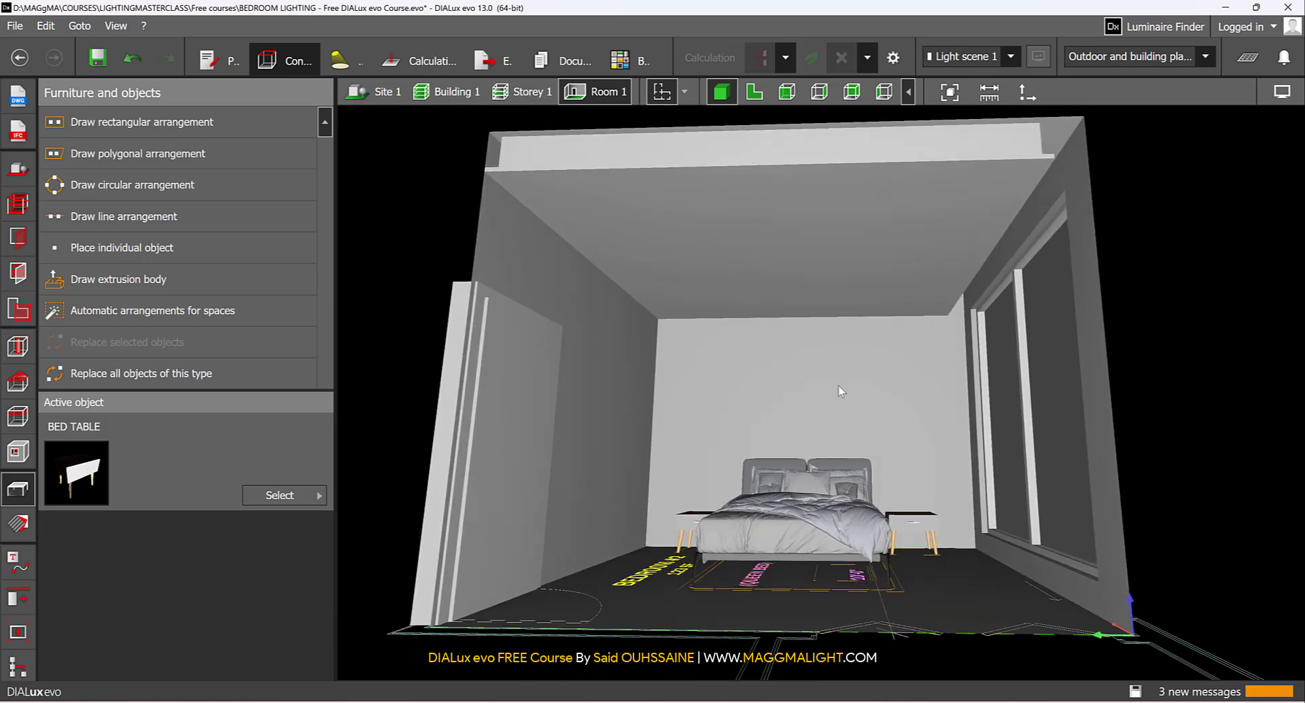
left_click(756, 92)
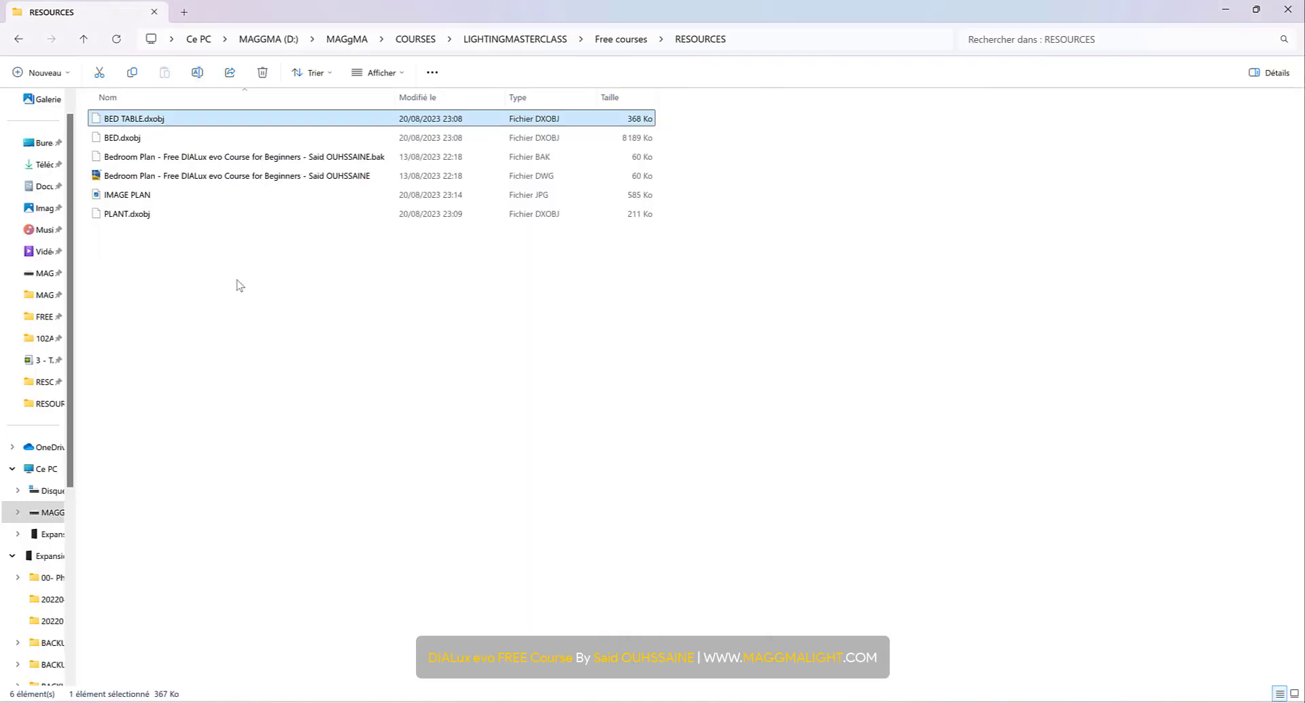
Import PLANT.dxobj from RESOURCES into the bedroom plan near a corner.
left_click(126, 213)
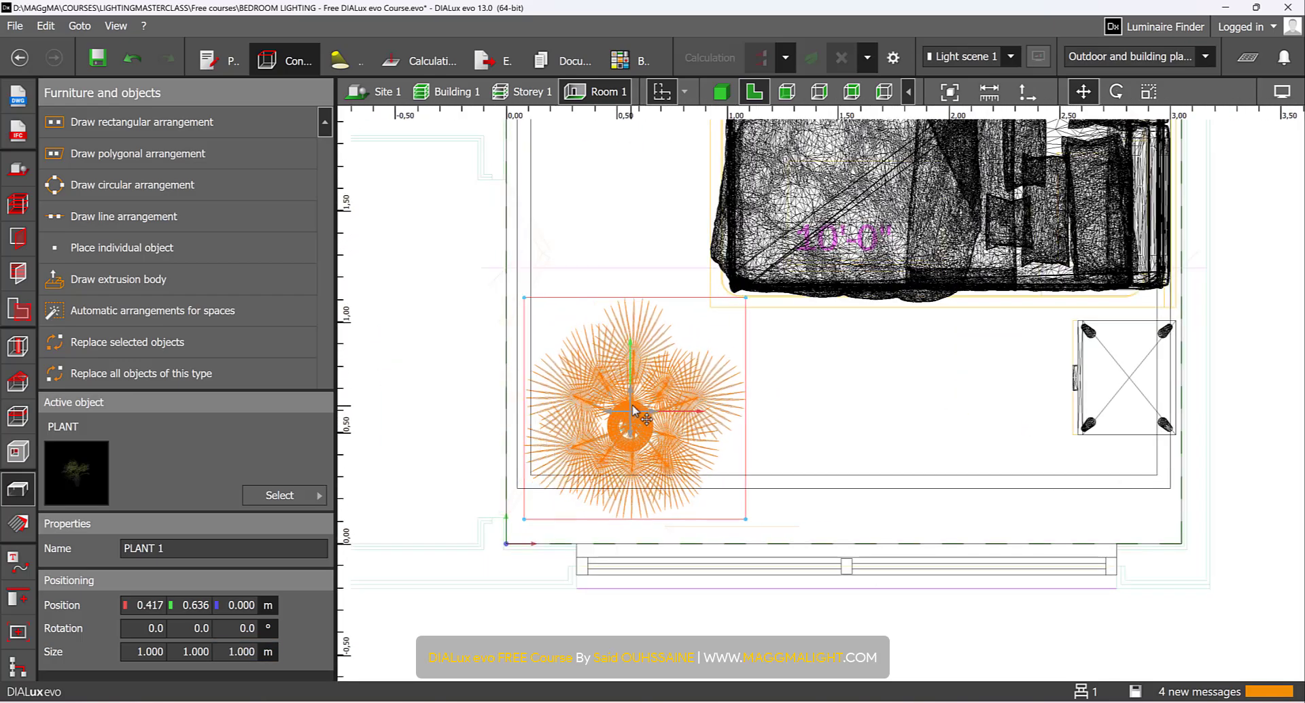
Nudge PLANT 1 into the window corner and set its size to 0.8.
left_click_drag(633, 421, 653, 421)
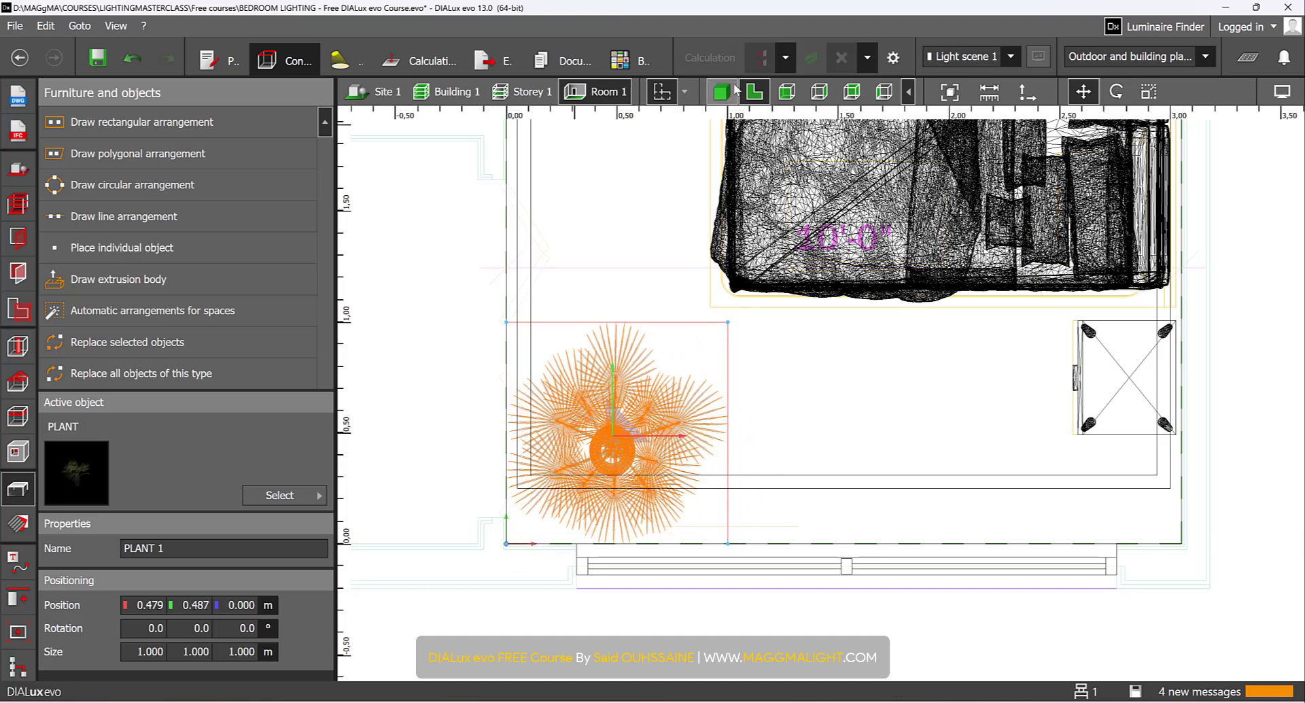
left_click(786, 92)
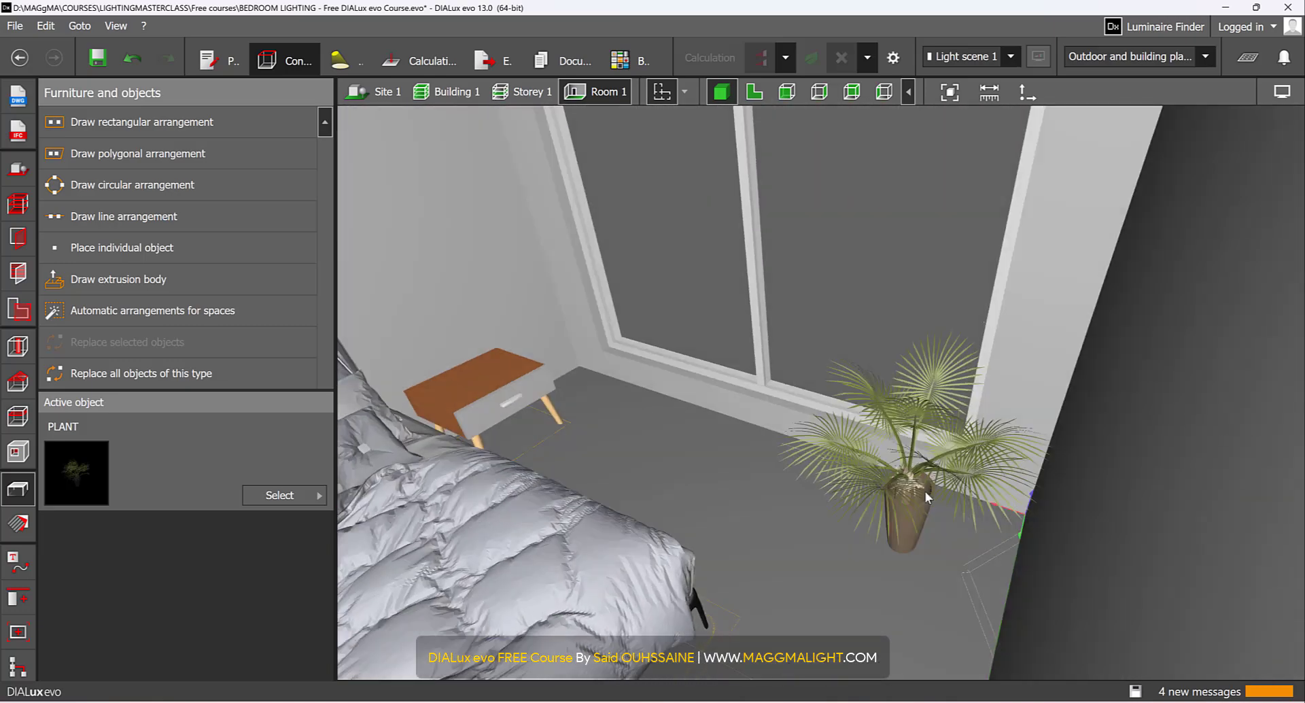
left_click(899, 500)
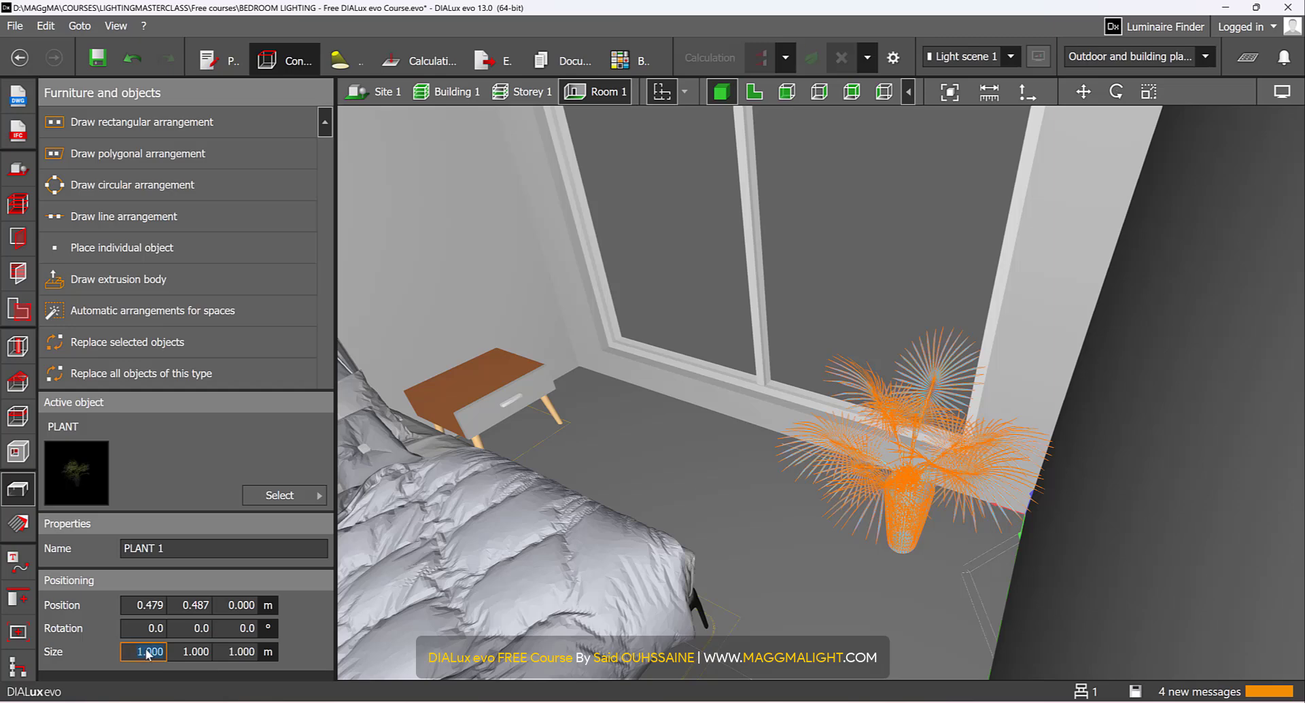
type("0.8")
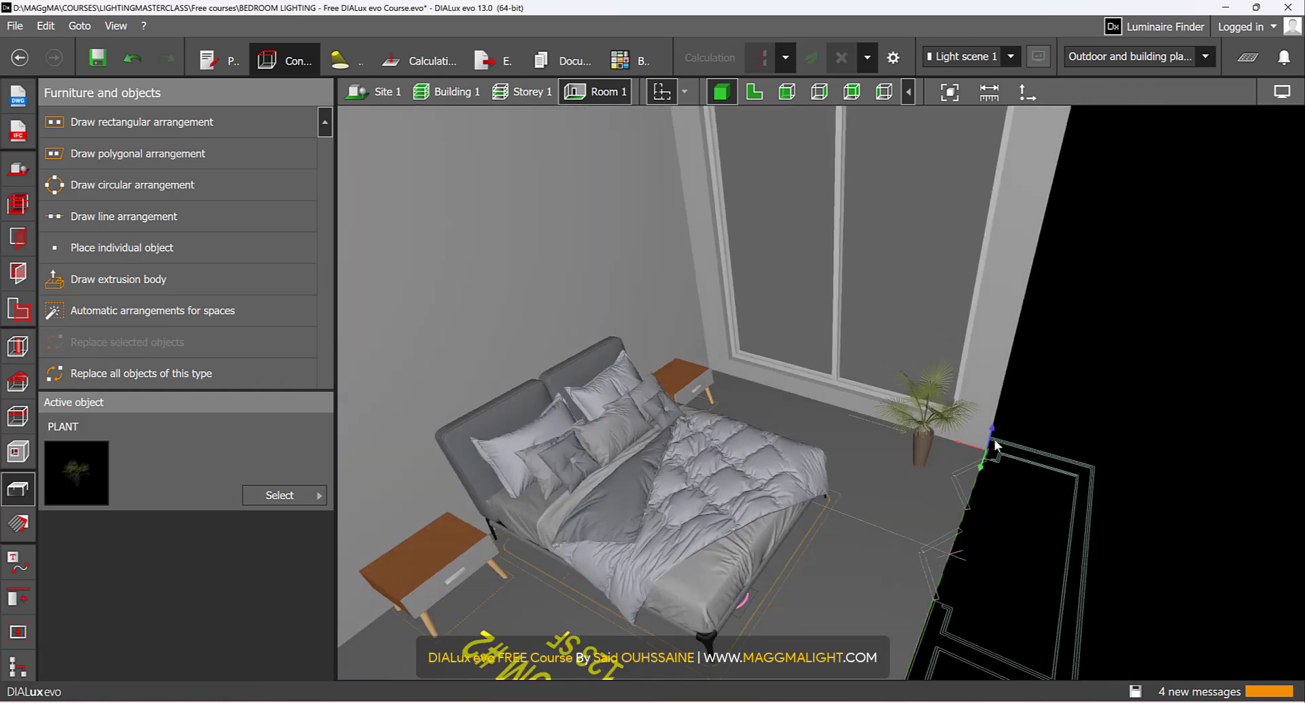
left_click(924, 417)
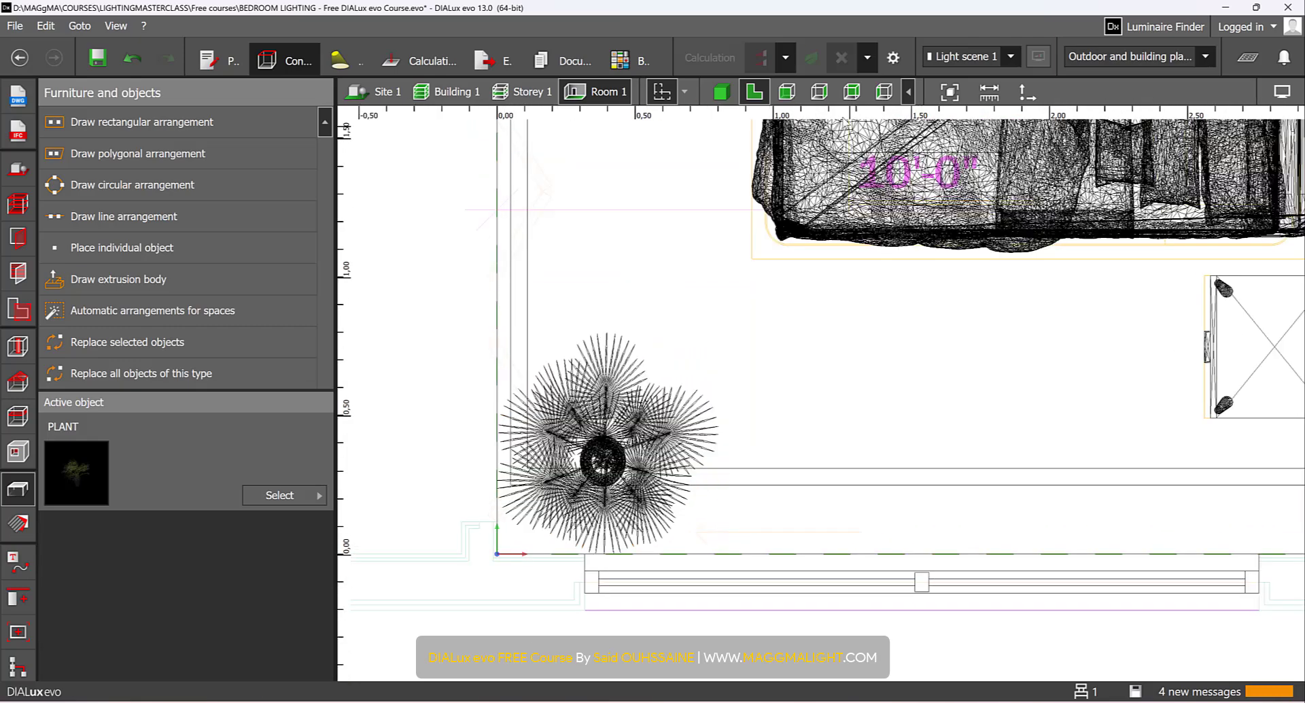
left_click(720, 91)
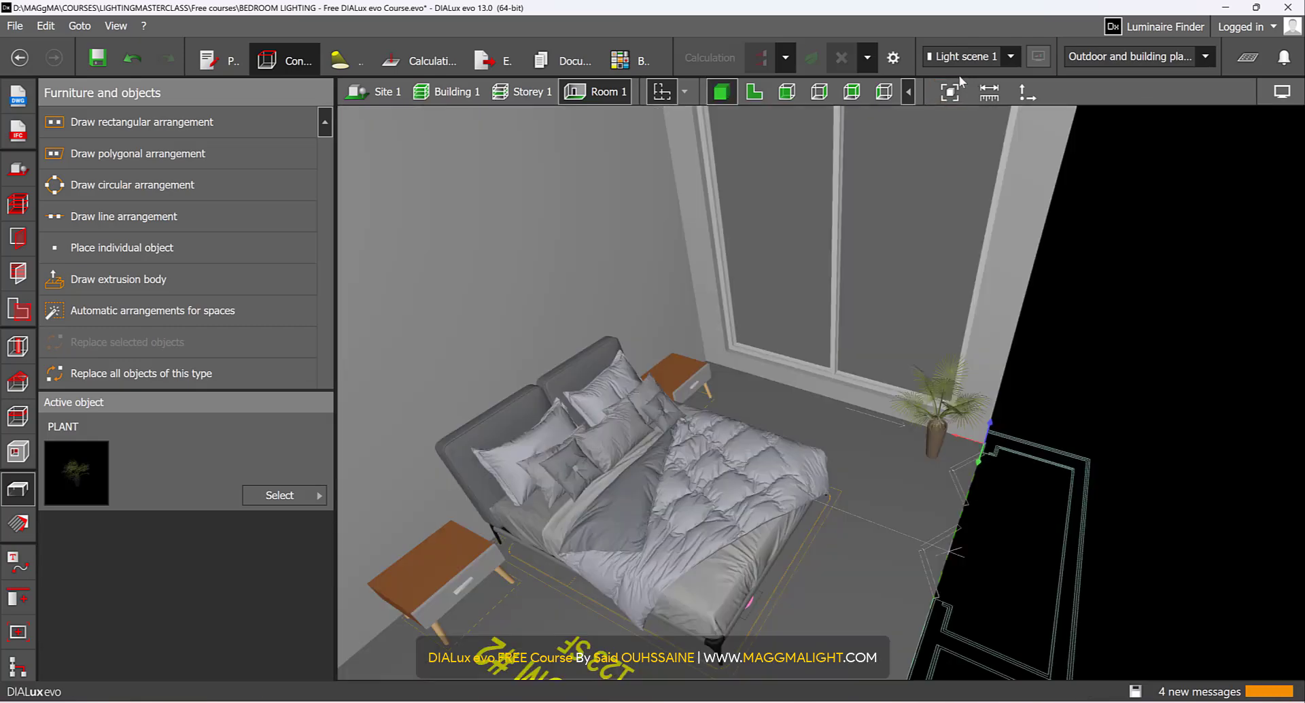